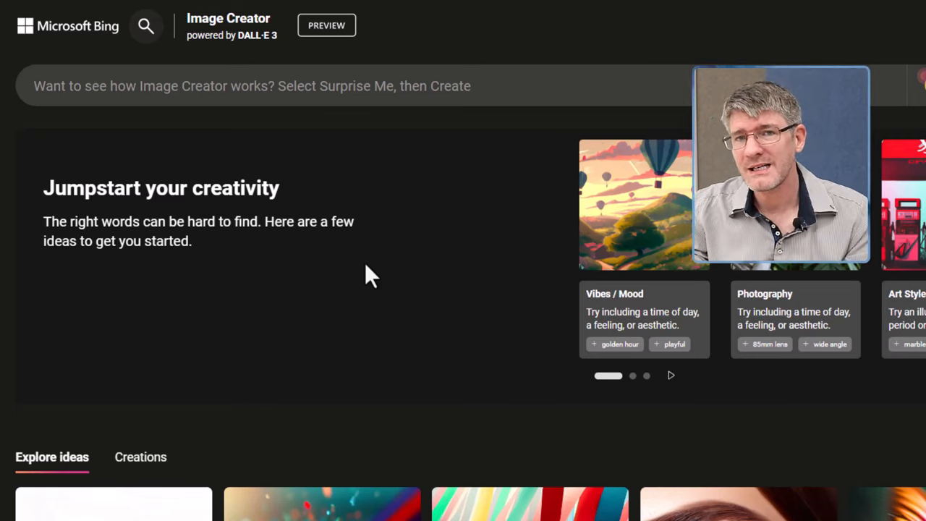
pyautogui.moveTo(383, 278)
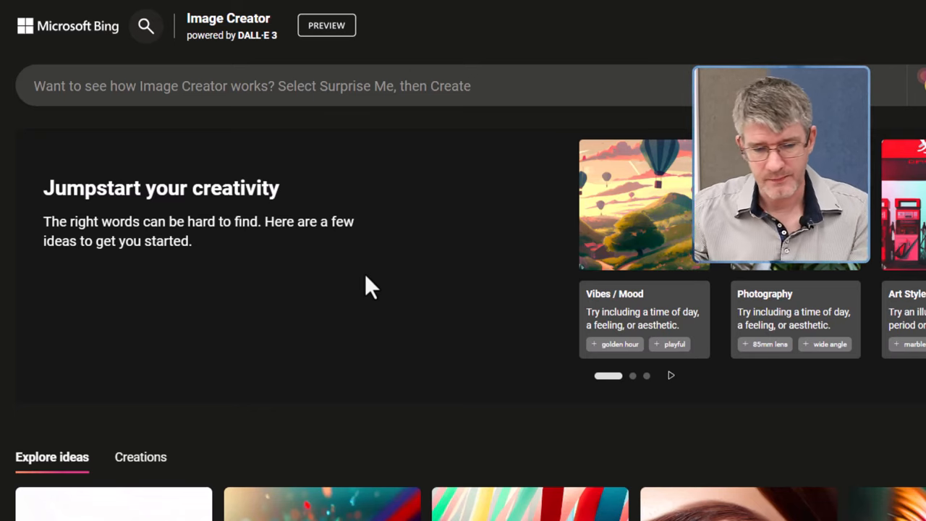
pyautogui.moveTo(281, 188)
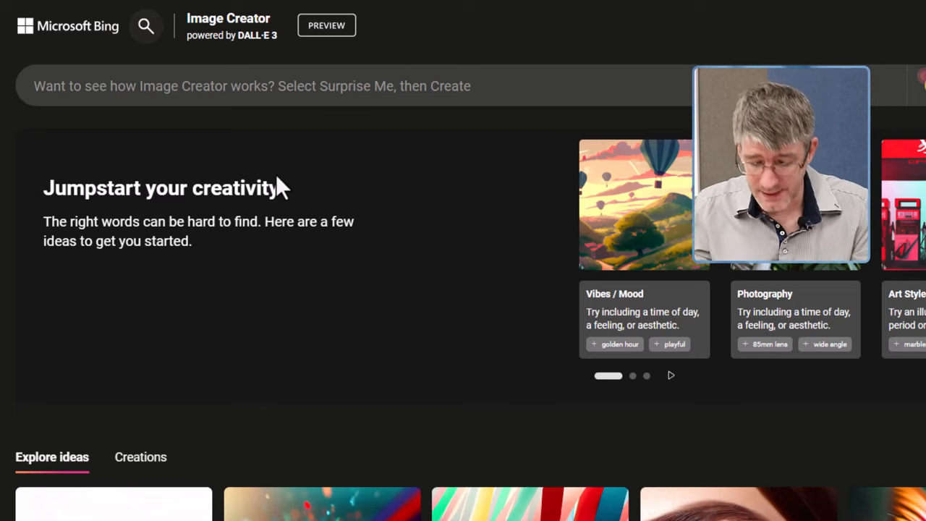
# Submit the prompt 'Rhino riding a bicycle, realistic image. Riding it through the city' for generation.
pyautogui.write('Rhino r')
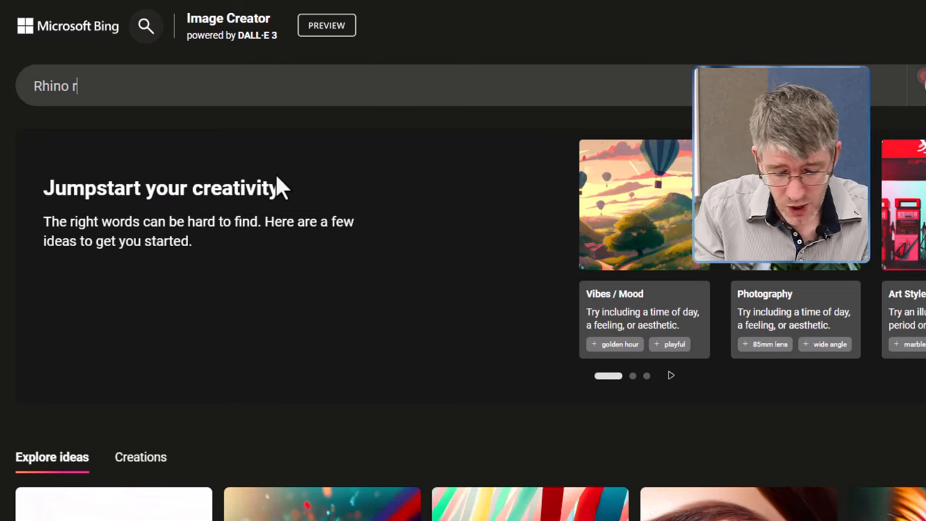
pyautogui.write('iding a bicyle, realistic image.')
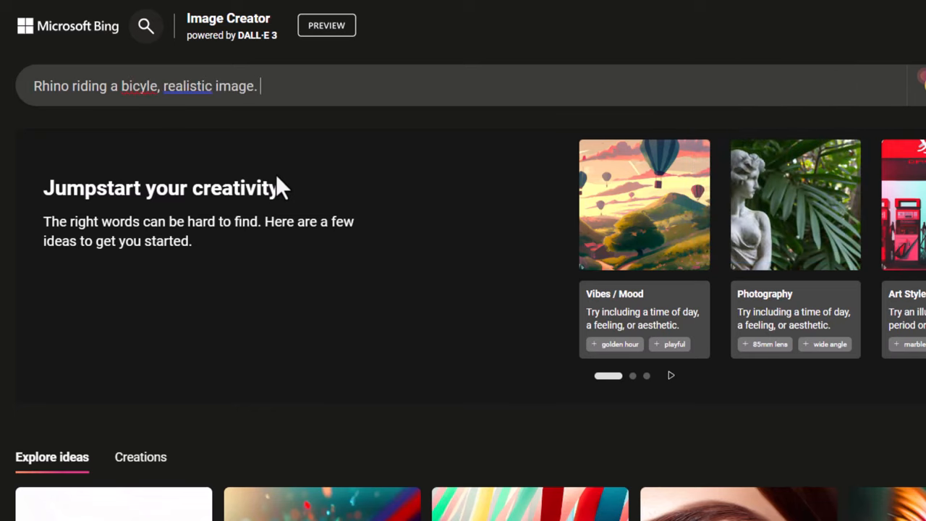
pyautogui.write('Riding it')
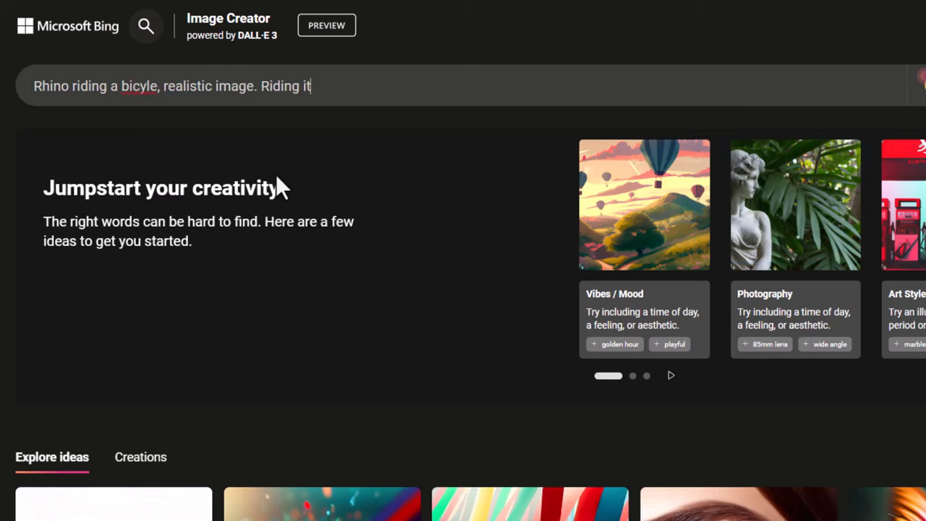
pyautogui.write('through the city')
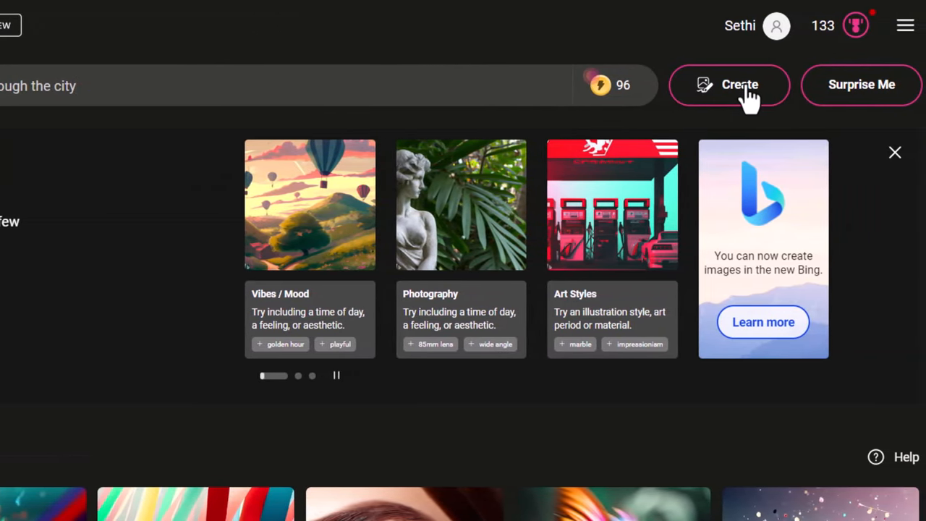
pyautogui.click(730, 84)
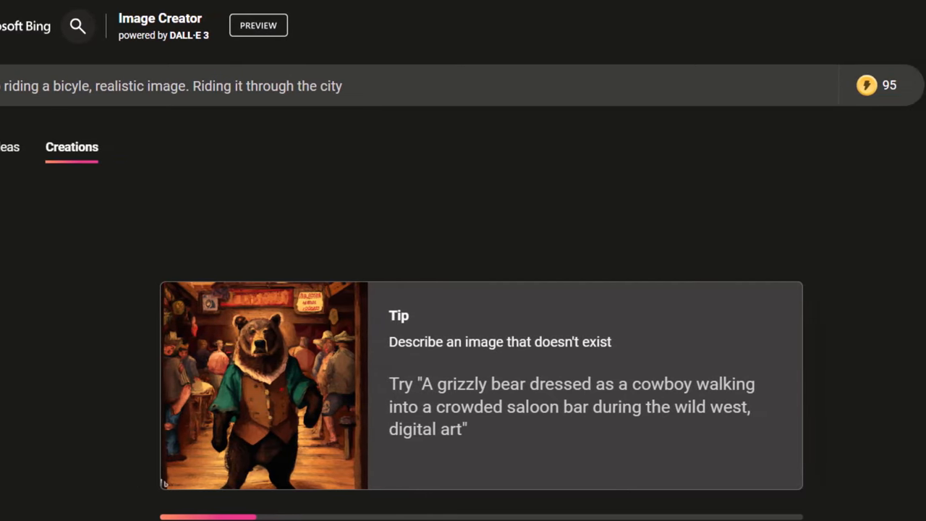
# View the four generated rhino cycling results in the Creations grid.
pyautogui.click(898, 84)
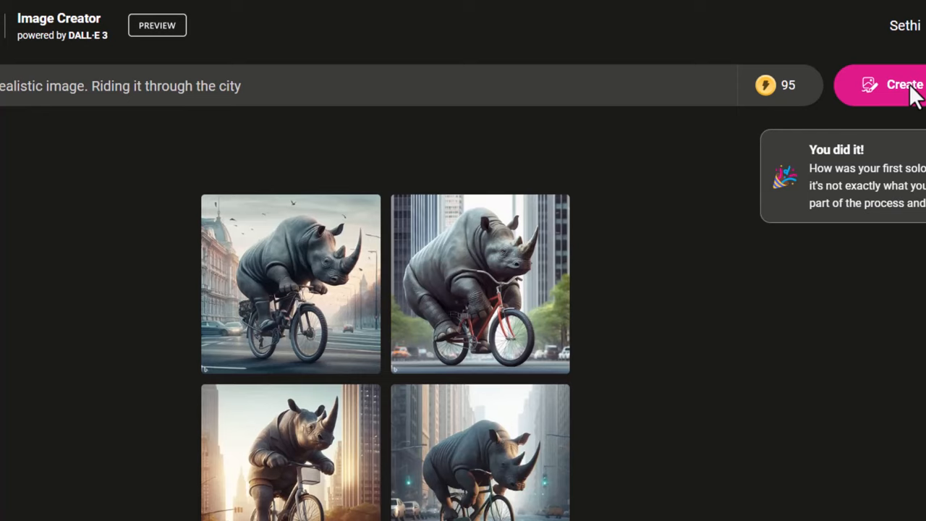
pyautogui.moveTo(707, 420)
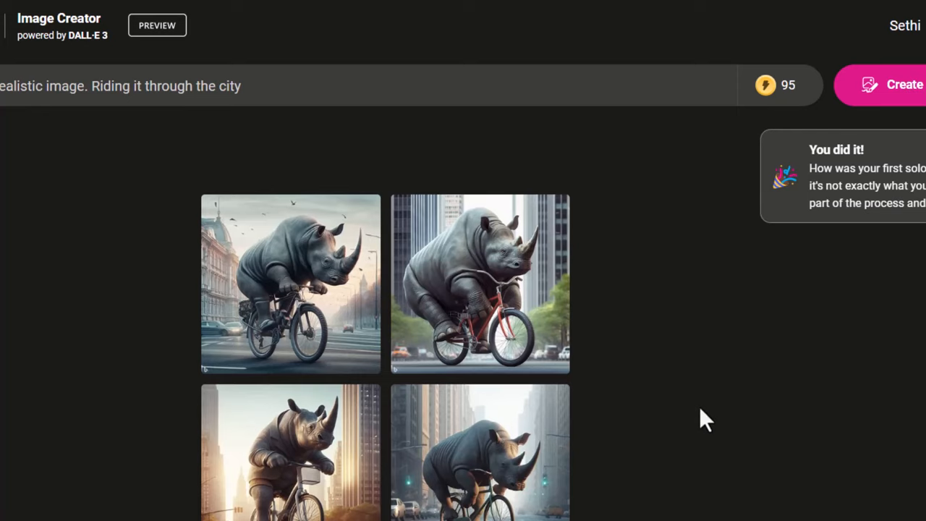
pyautogui.moveTo(666, 362)
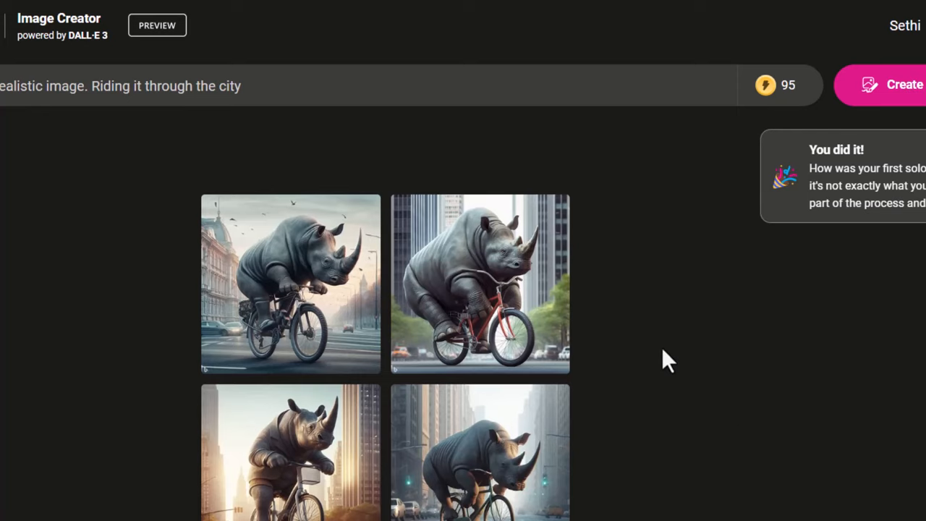
pyautogui.moveTo(654, 359)
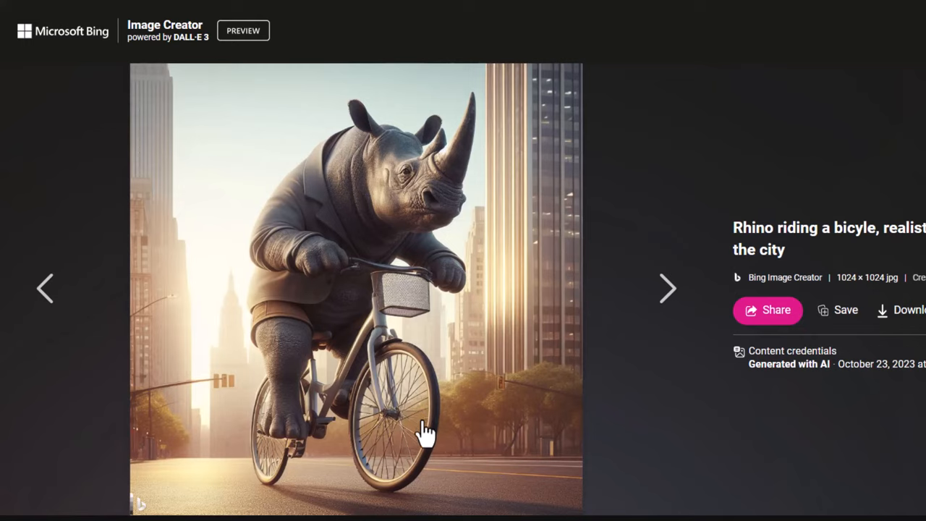
pyautogui.moveTo(431, 422)
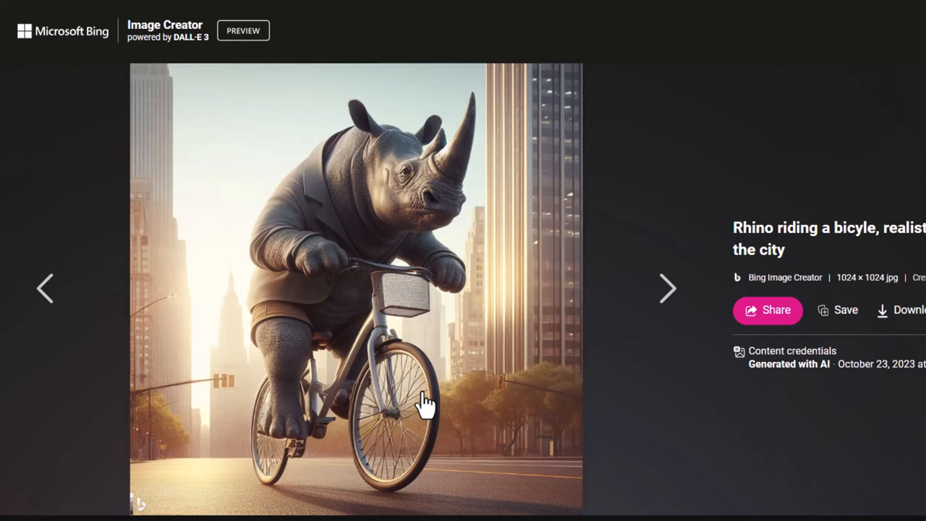
pyautogui.moveTo(418, 330)
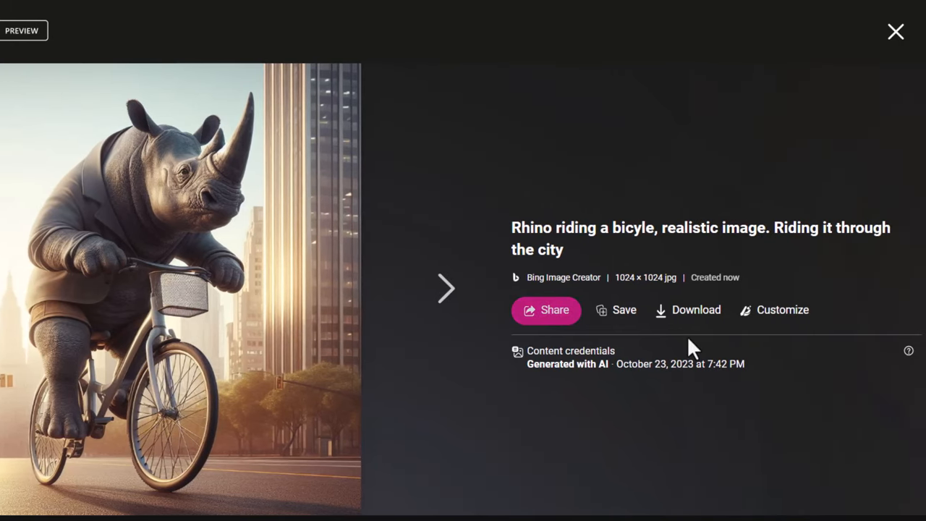
pyautogui.moveTo(696, 319)
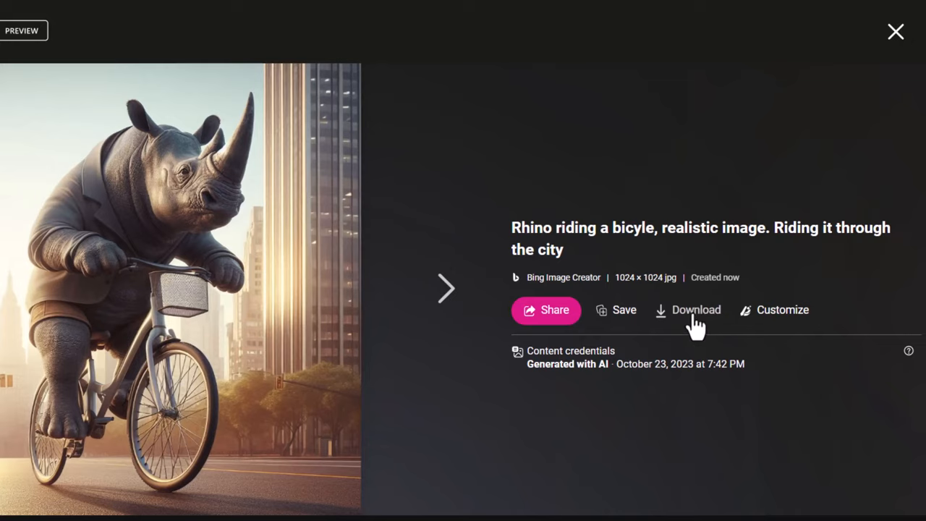
# Download the opened rhino image from its 1024×1024 detail view.
pyautogui.click(687, 310)
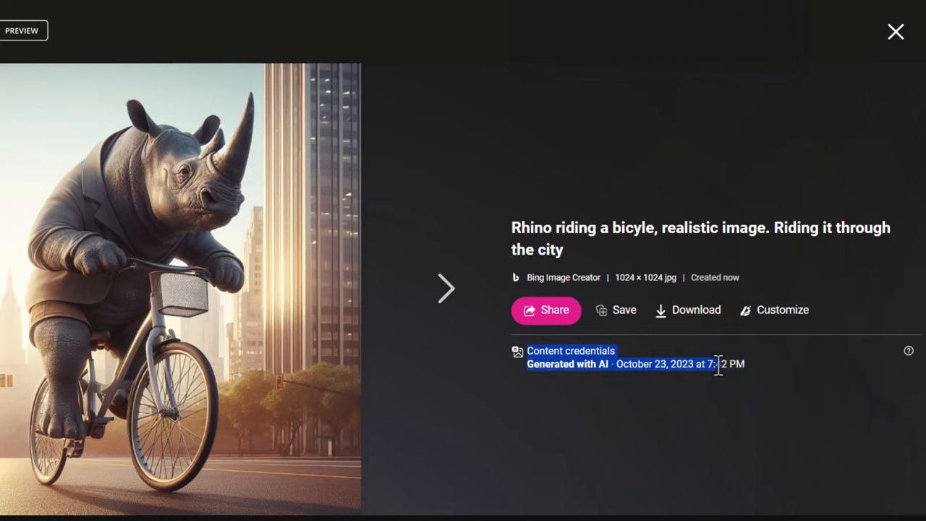
pyautogui.moveTo(687, 447)
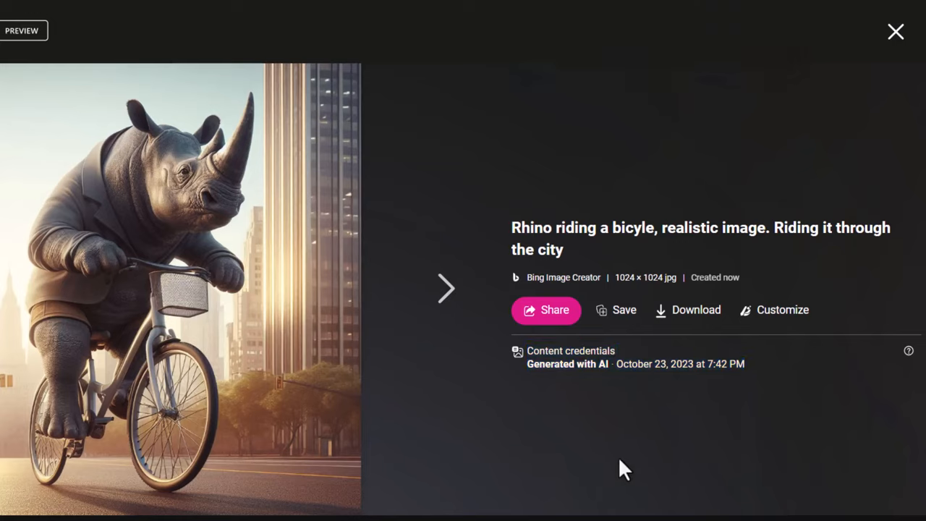
pyautogui.moveTo(615, 462)
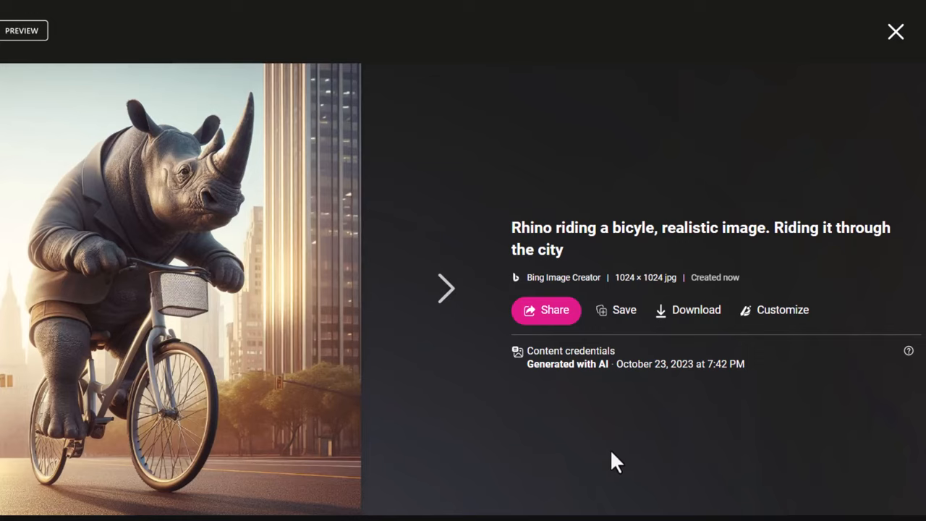
pyautogui.moveTo(631, 428)
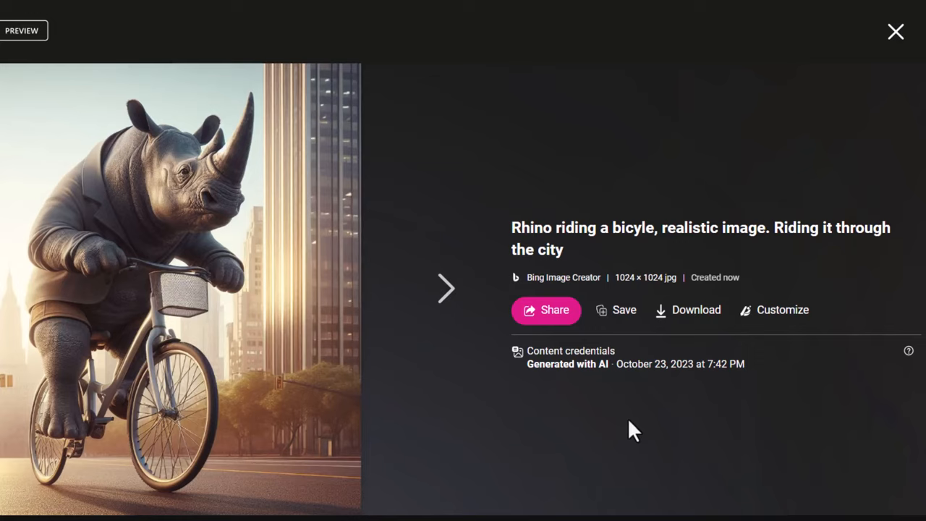
pyautogui.moveTo(782, 318)
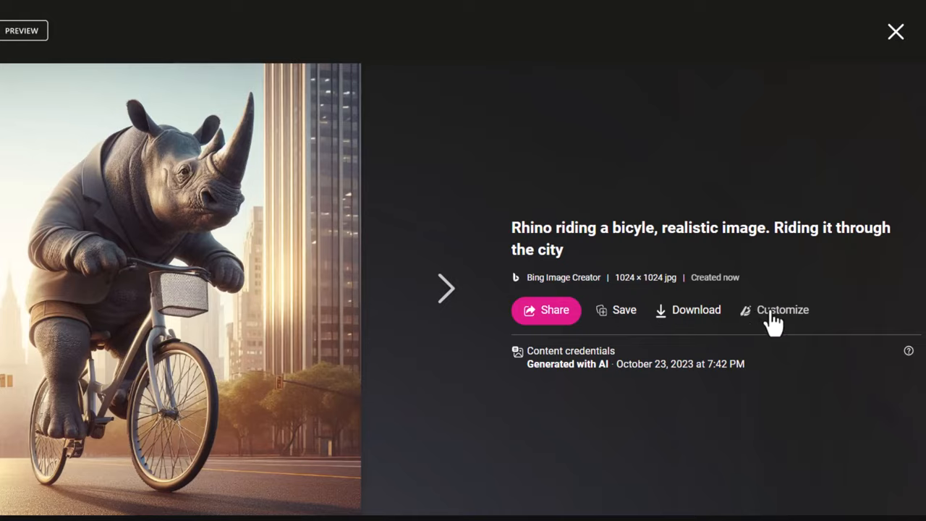
# Customize the rhino image in Microsoft Designer and dismiss the Get Inspired and Find your designs tips.
pyautogui.click(783, 310)
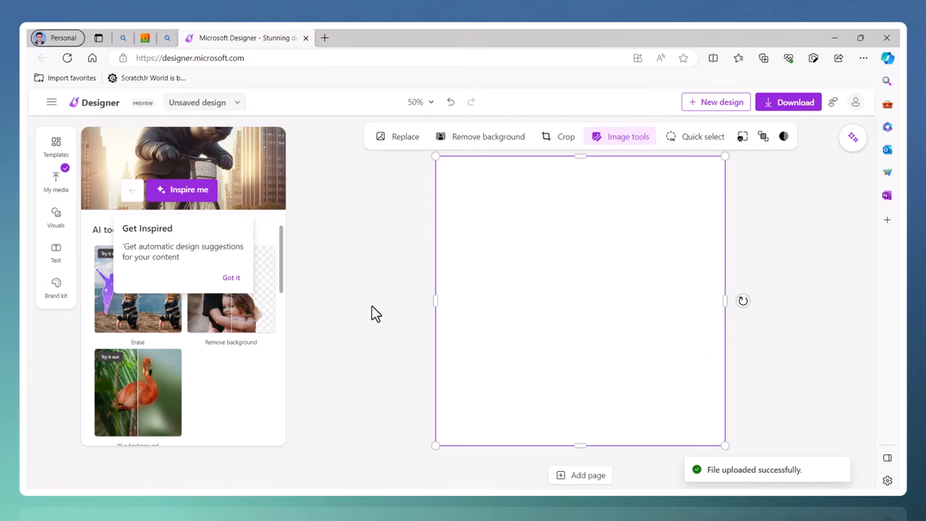
pyautogui.click(852, 136)
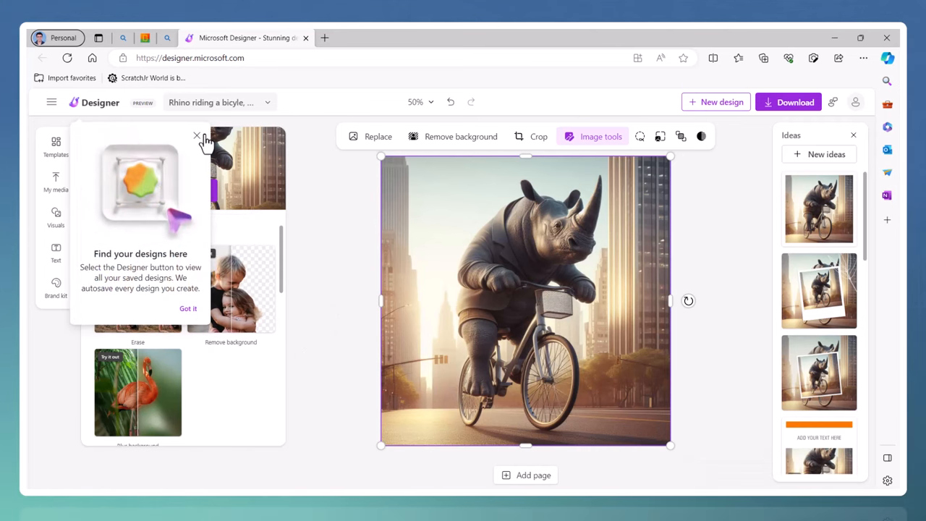
pyautogui.click(197, 136)
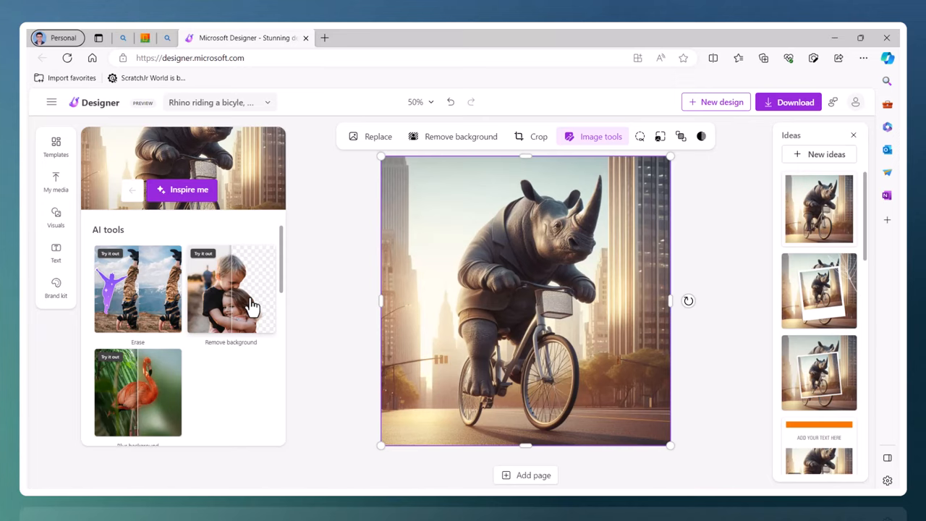
pyautogui.moveTo(290, 304)
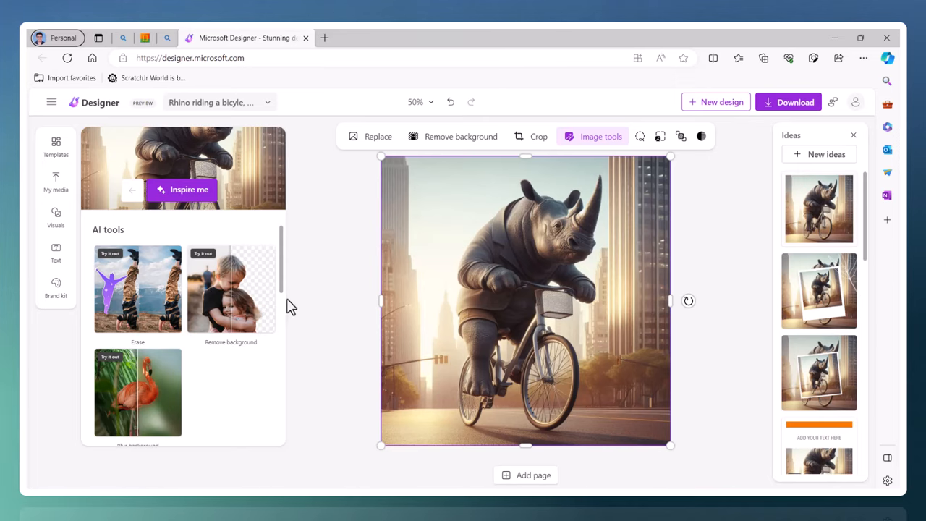
pyautogui.moveTo(668, 211)
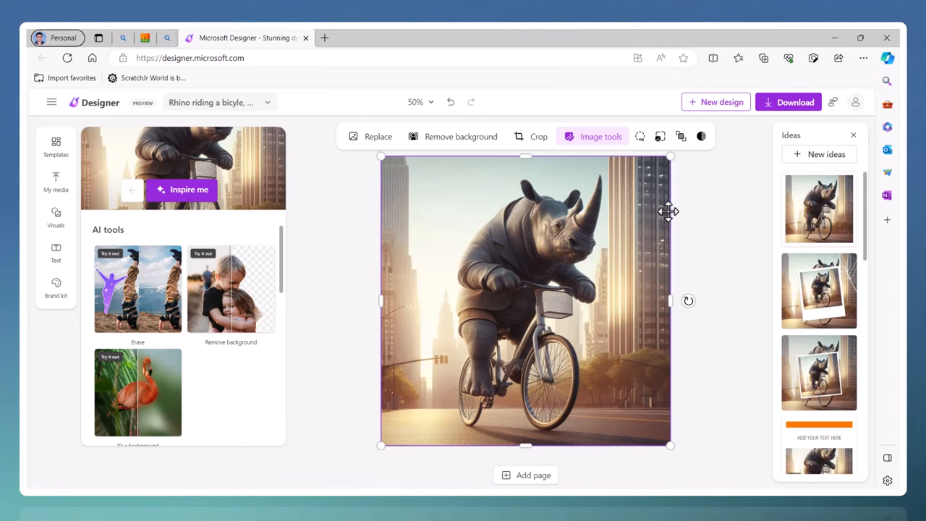
# Apply a polaroid-style idea to the rhino photo and select the framed photo.
pyautogui.scroll(-3)
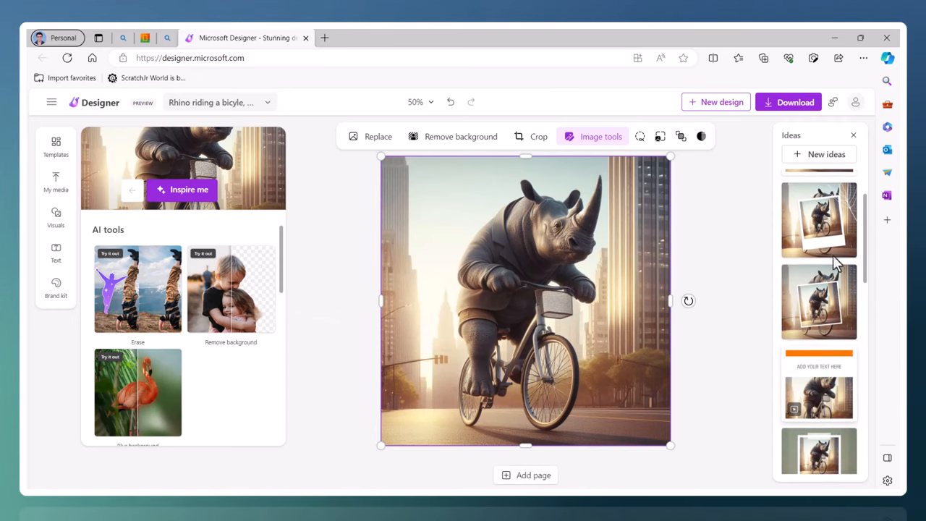
pyautogui.scroll(-3)
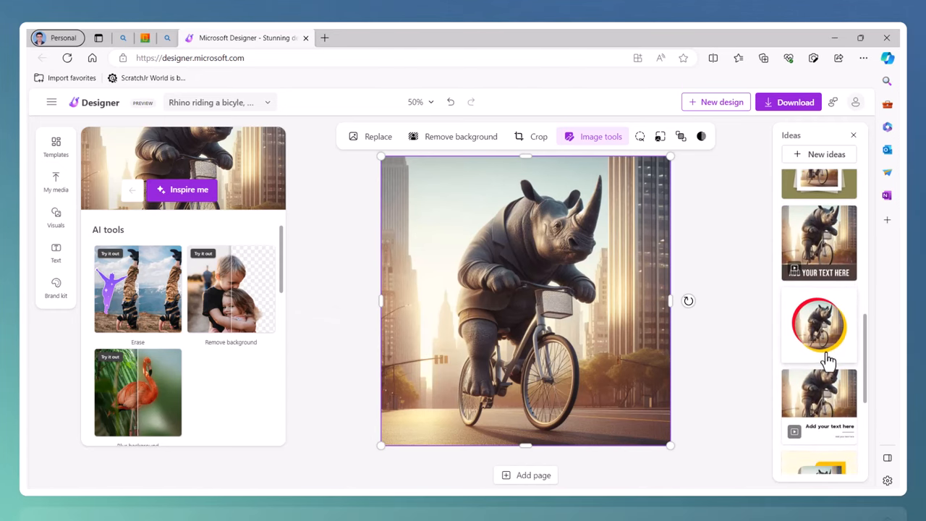
pyautogui.scroll(-3)
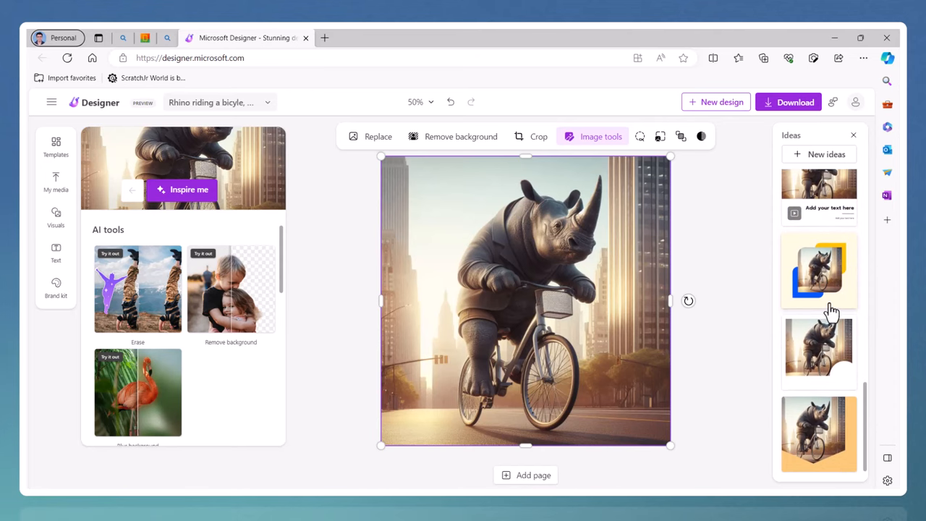
pyautogui.scroll(-3)
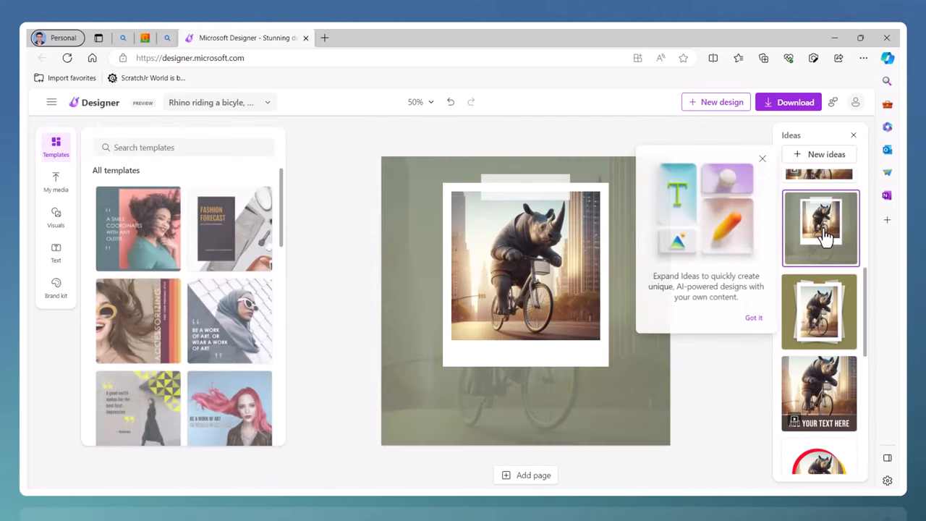
pyautogui.moveTo(700, 393)
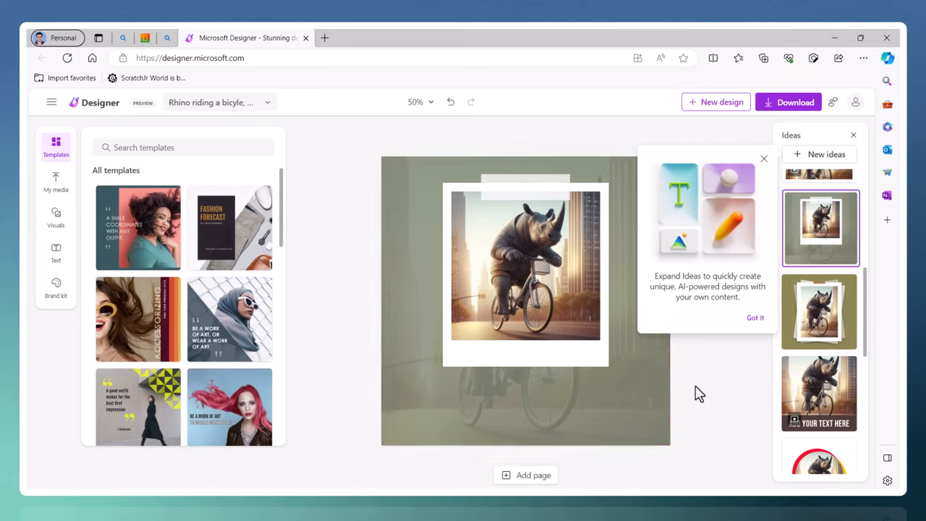
pyautogui.click(756, 319)
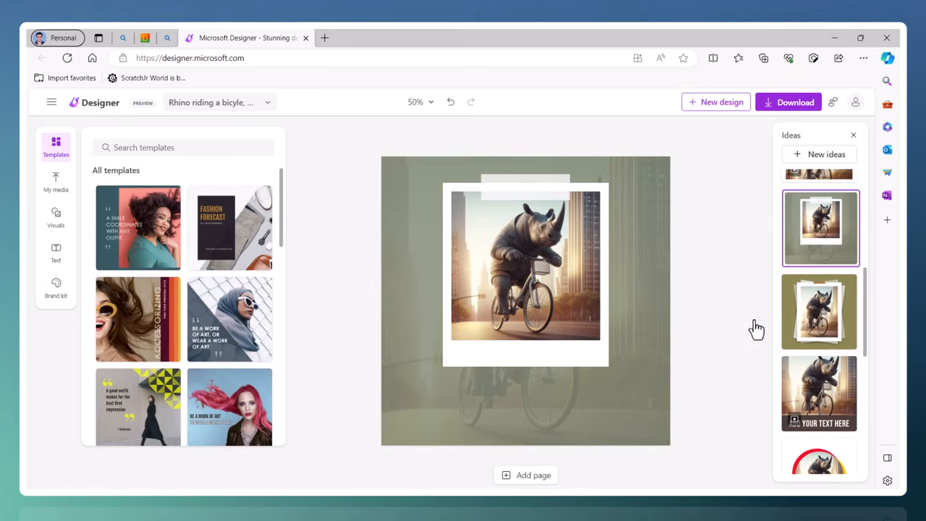
pyautogui.click(525, 275)
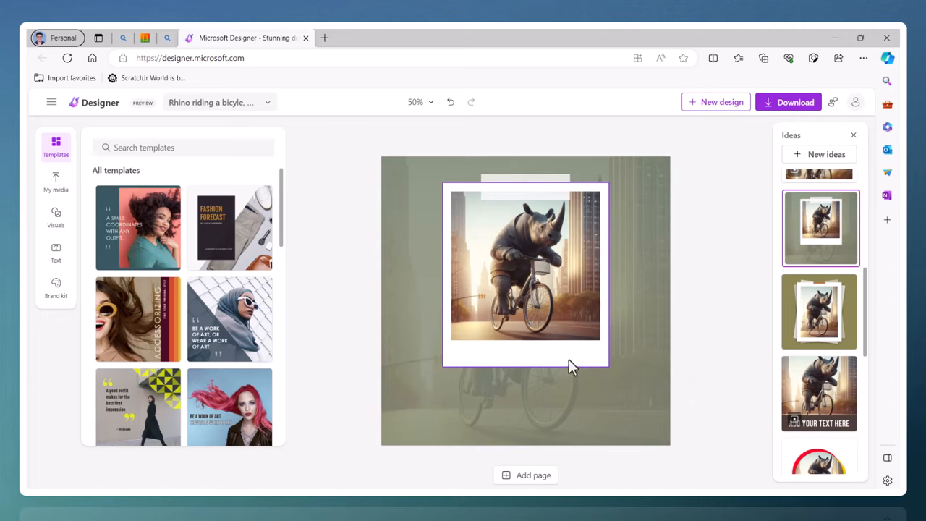
# Add a NEW POST caption reading 'Descrive' in Josefin Sans, widened across the photo frame.
pyautogui.click(55, 252)
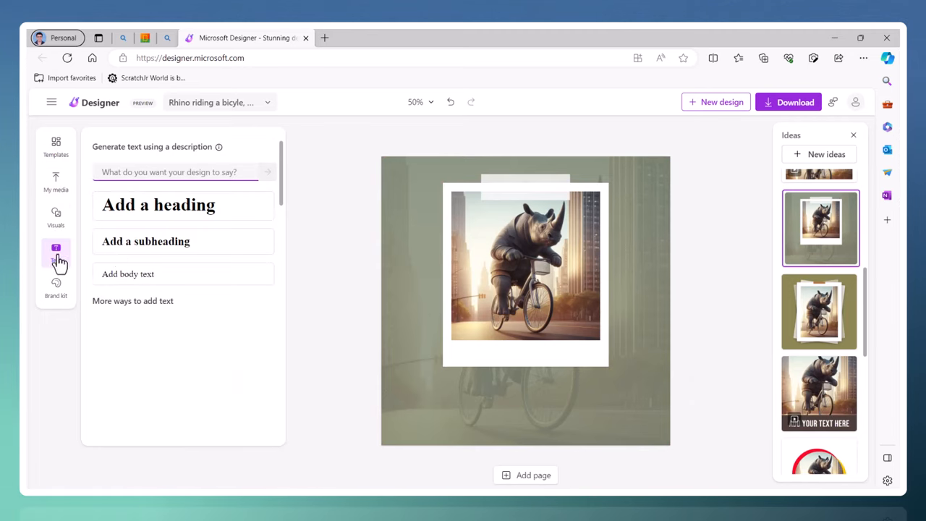
pyautogui.click(133, 300)
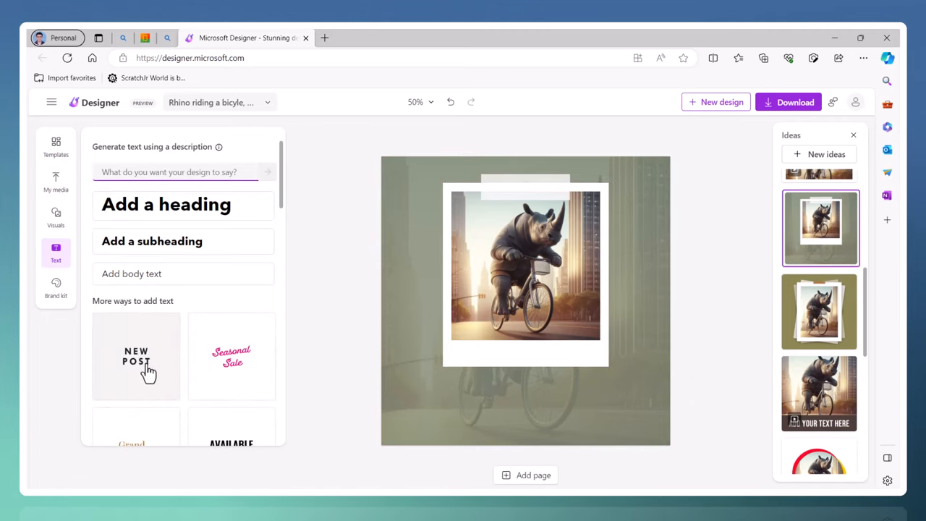
pyautogui.click(136, 356)
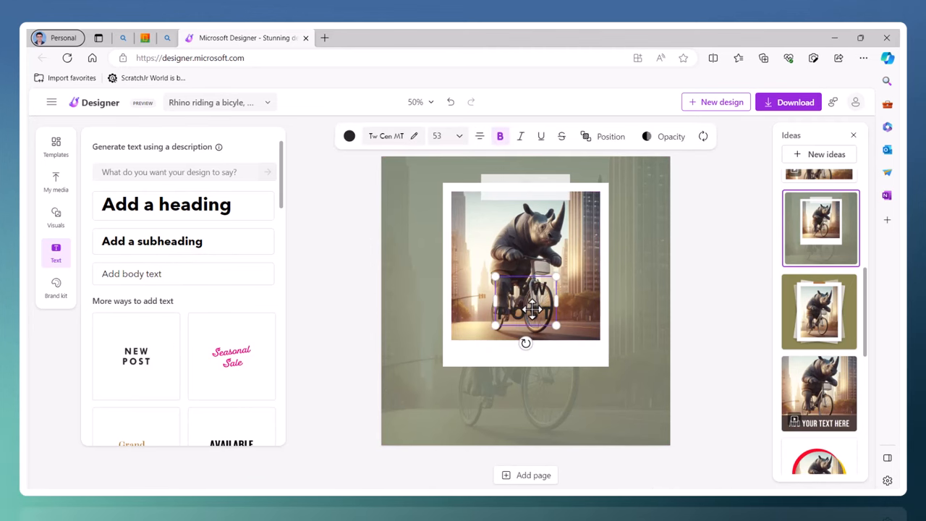
pyautogui.click(136, 356)
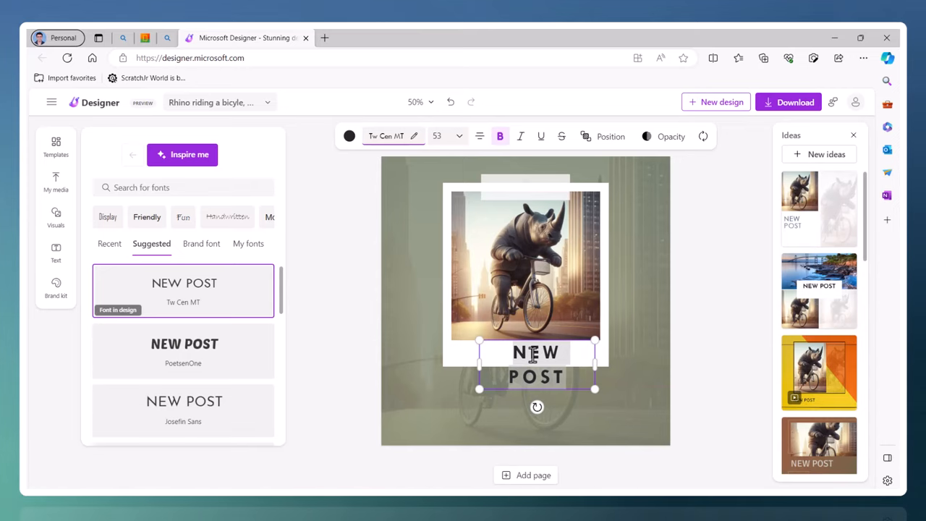
pyautogui.write('Descrive')
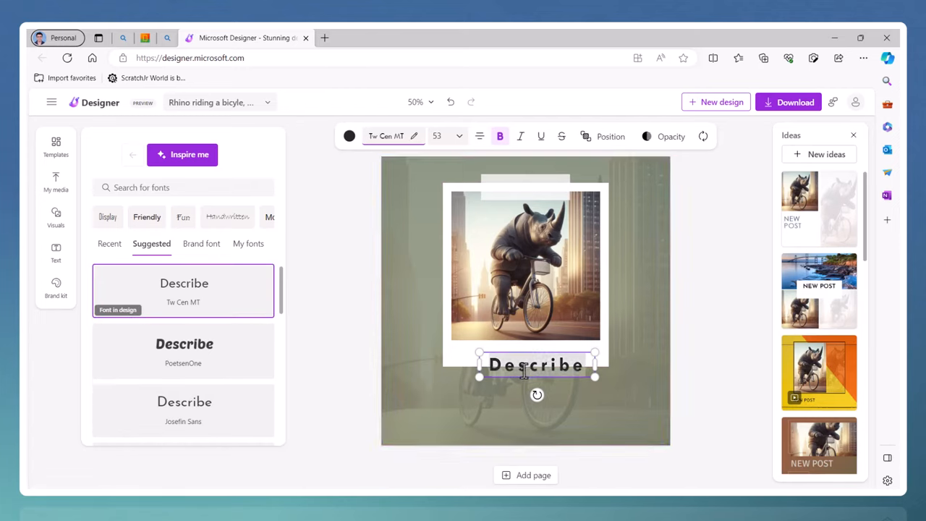
pyautogui.click(184, 411)
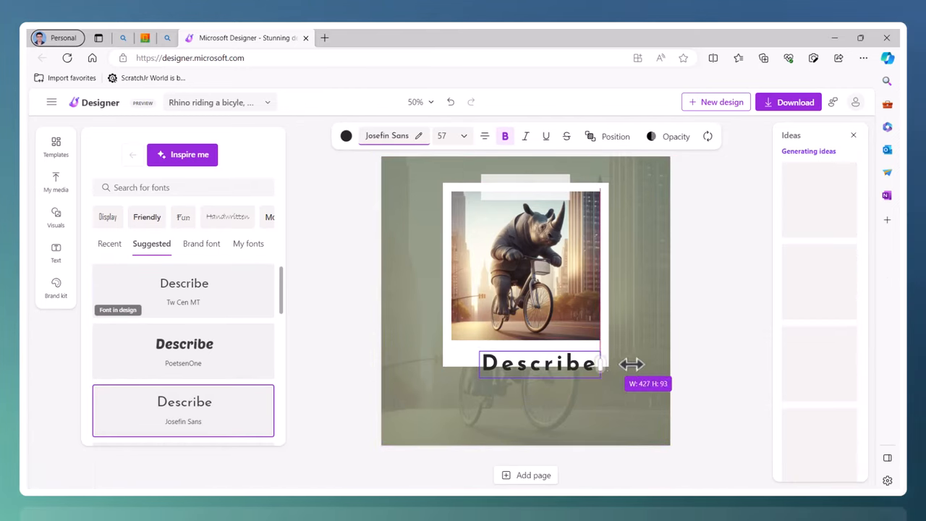
pyautogui.moveTo(539, 362); pyautogui.dragTo(521, 354)
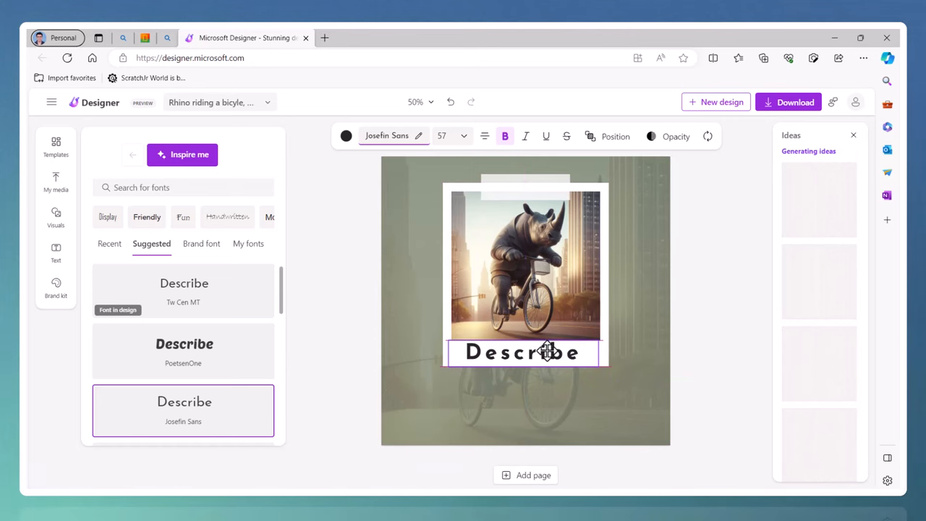
pyautogui.click(55, 252)
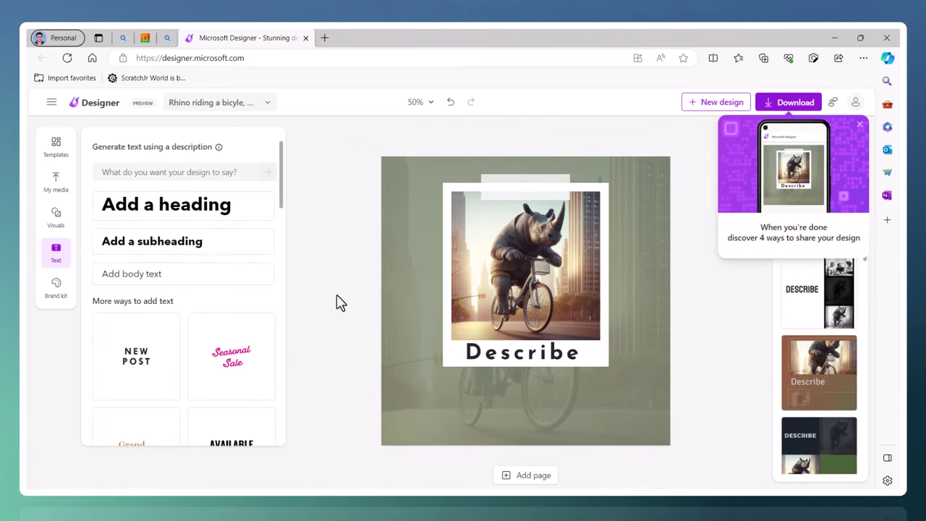
pyautogui.moveTo(296, 50)
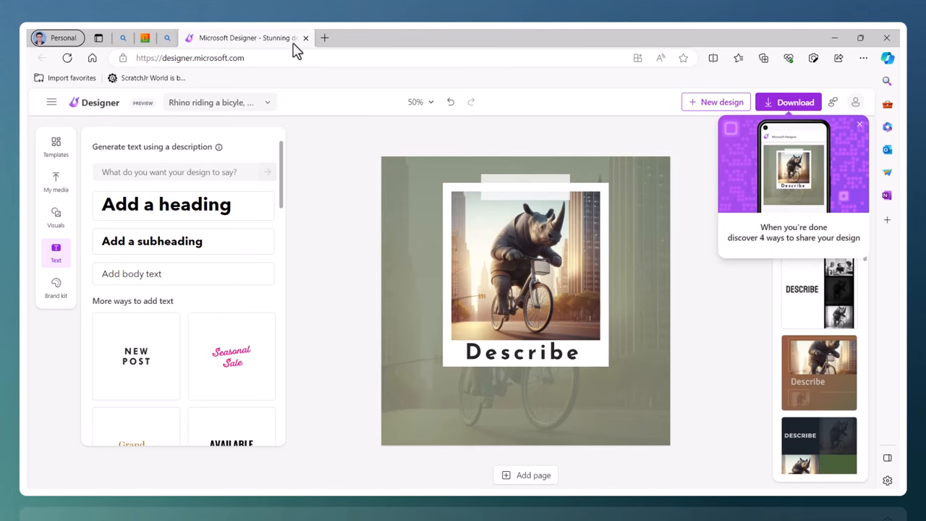
pyautogui.moveTo(307, 38)
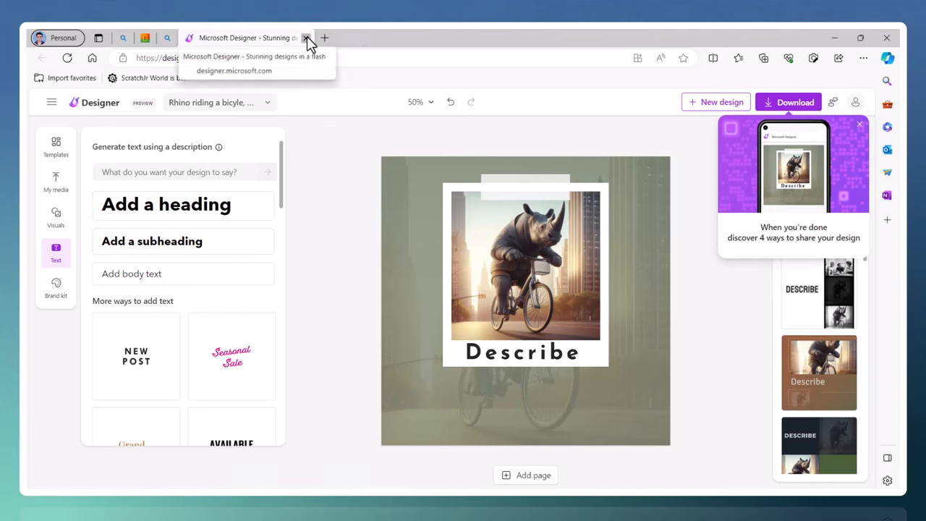
# Close the Microsoft Designer tab to return to the rhino results.
pyautogui.click(307, 38)
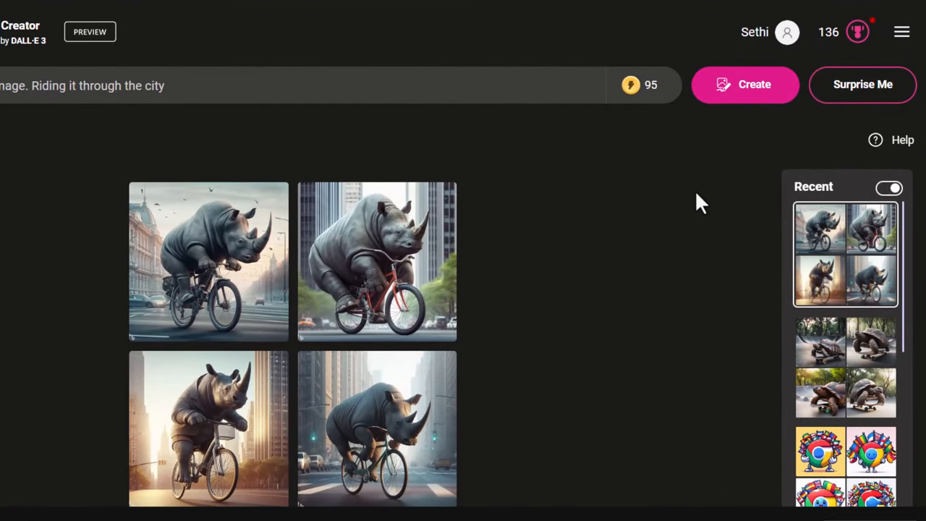
pyautogui.moveTo(847, 384)
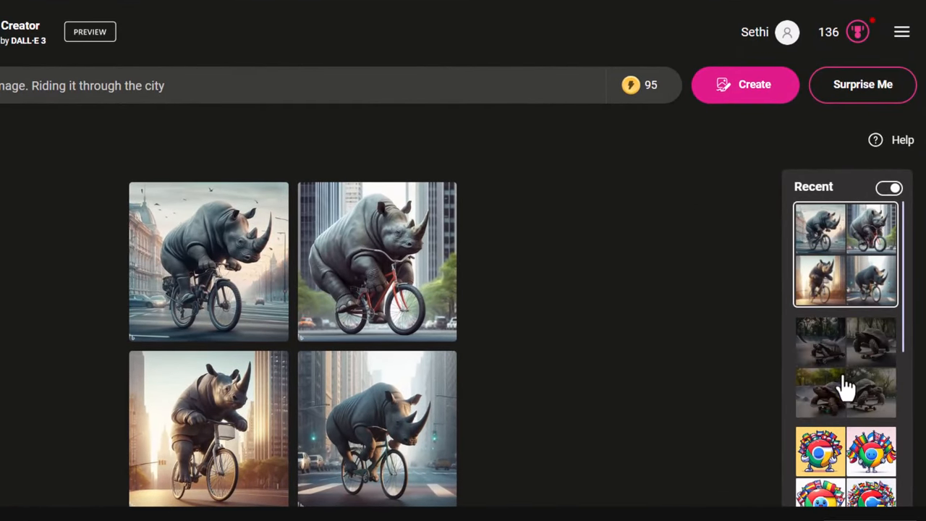
# Browse recent creations — skateboarding tortoises, white-flag Chrome logos — and reopen the Chrome country-flags set.
pyautogui.click(845, 365)
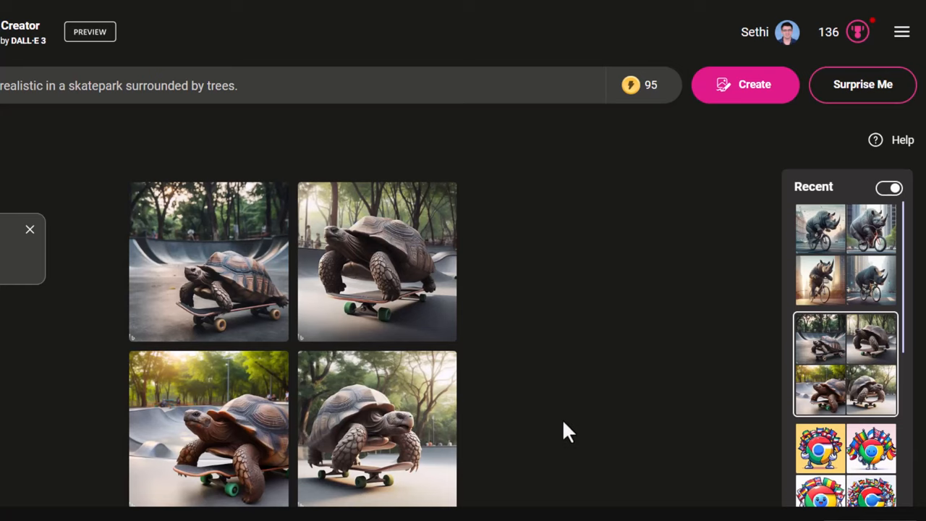
pyautogui.moveTo(272, 408)
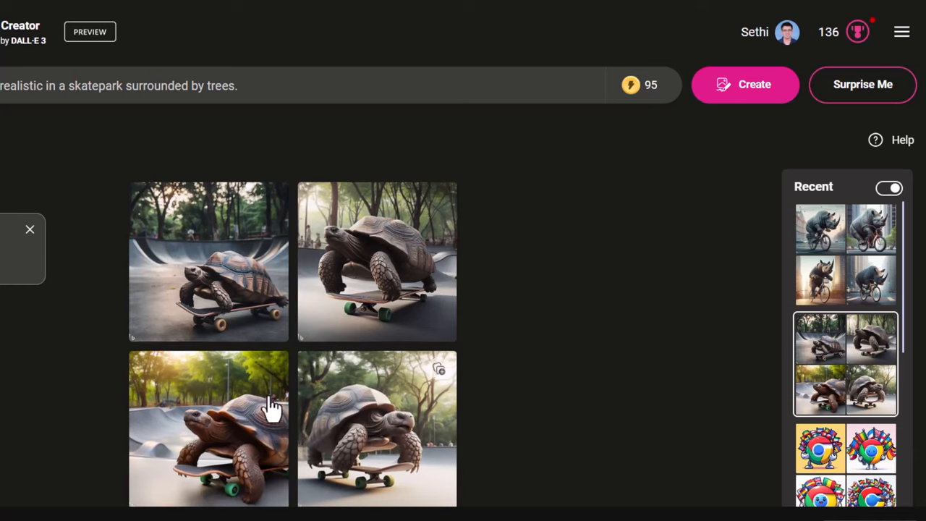
pyautogui.scroll(-3)
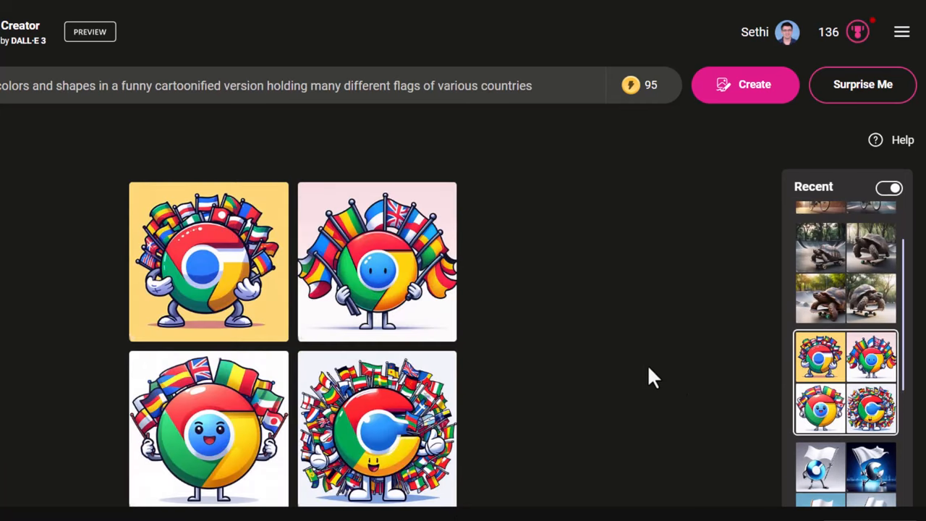
pyautogui.moveTo(644, 376)
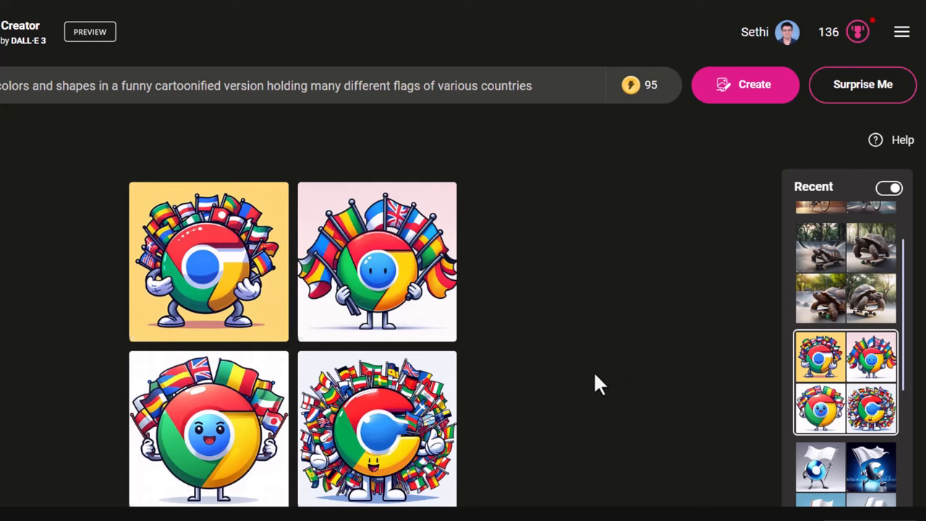
pyautogui.moveTo(854, 474)
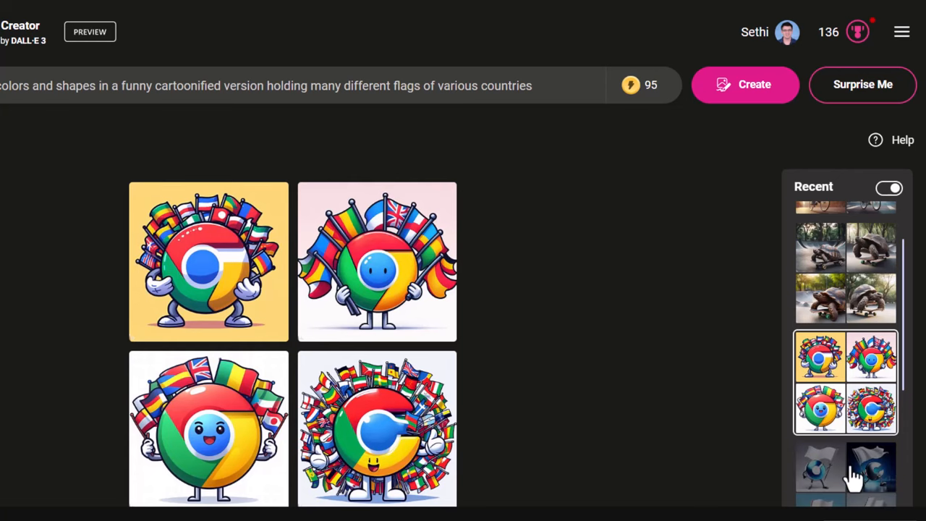
pyautogui.click(846, 475)
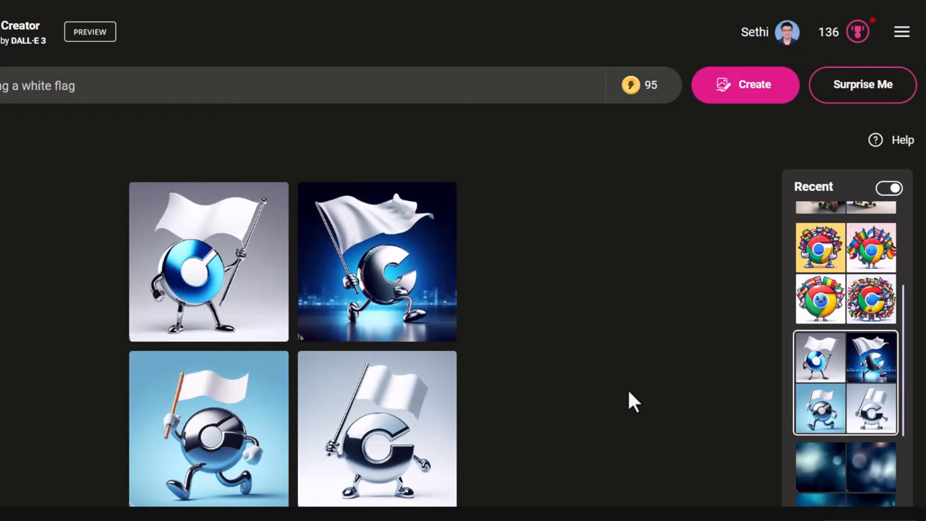
pyautogui.moveTo(847, 297)
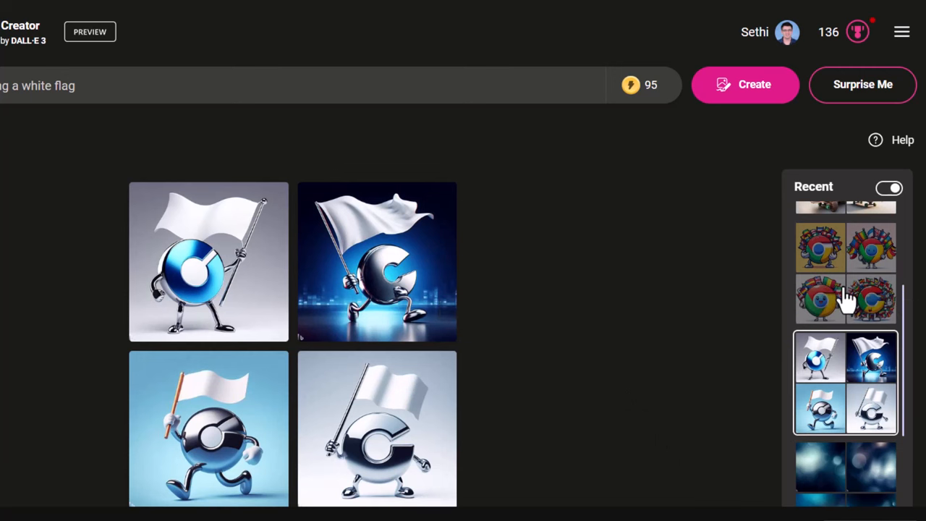
pyautogui.click(846, 298)
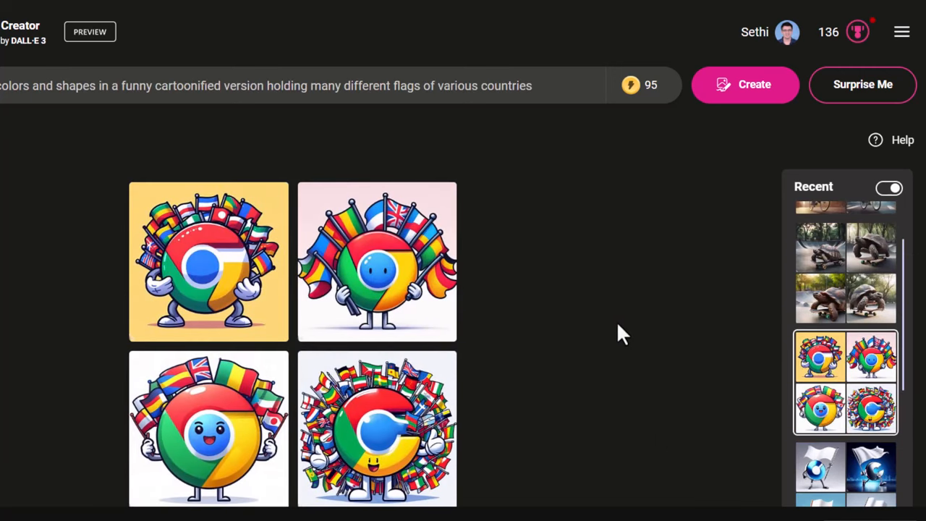
pyautogui.moveTo(614, 346)
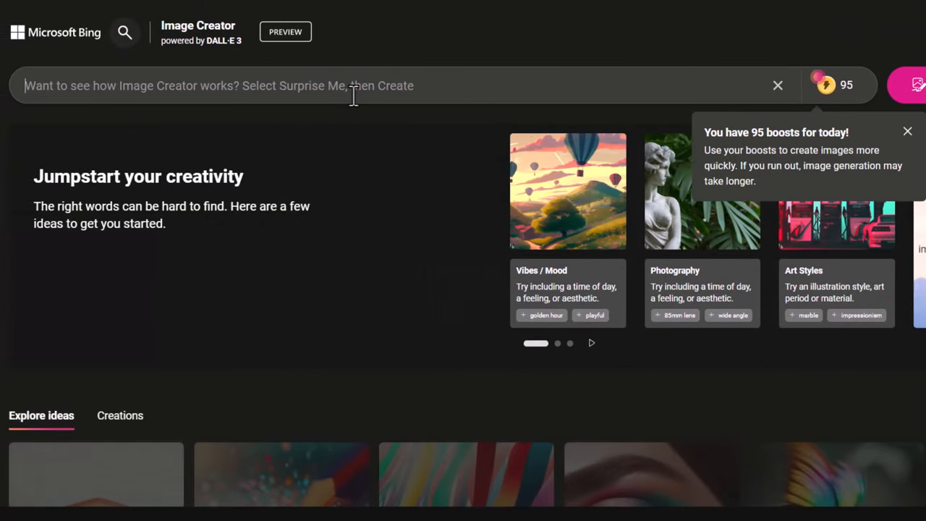
# Scroll the Explore ideas gallery and bring up Copilot in Edge's sidebar.
pyautogui.scroll(-3)
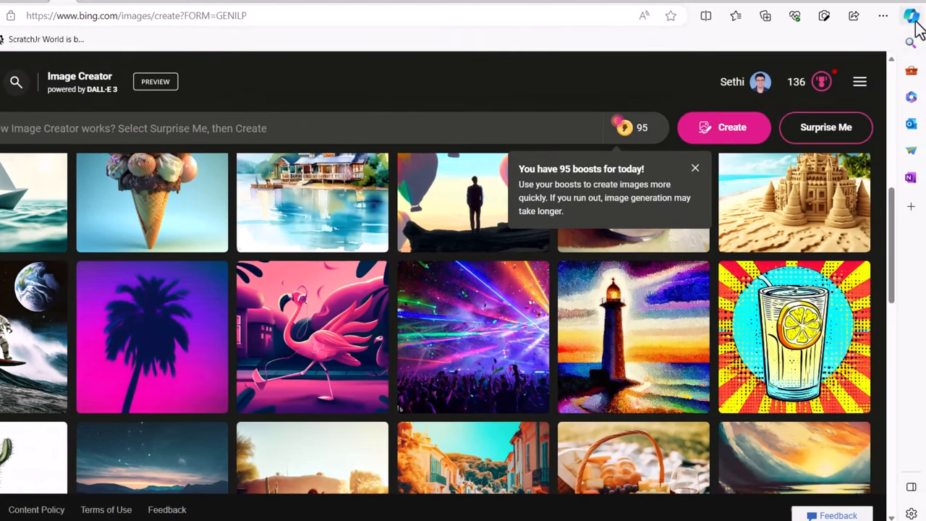
pyautogui.click(912, 14)
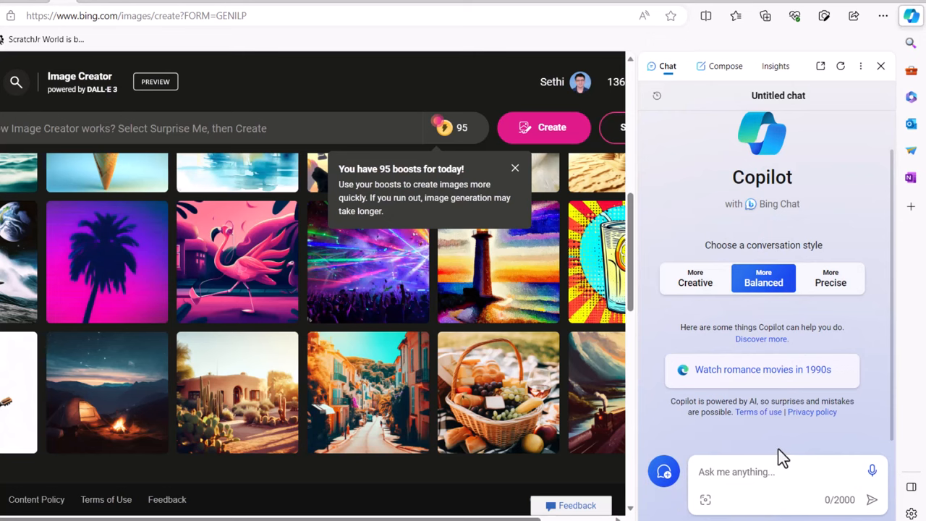
# Reopen the Untitled chat from Recents and attach the Chrome logo image from Downloads.
pyautogui.click(657, 96)
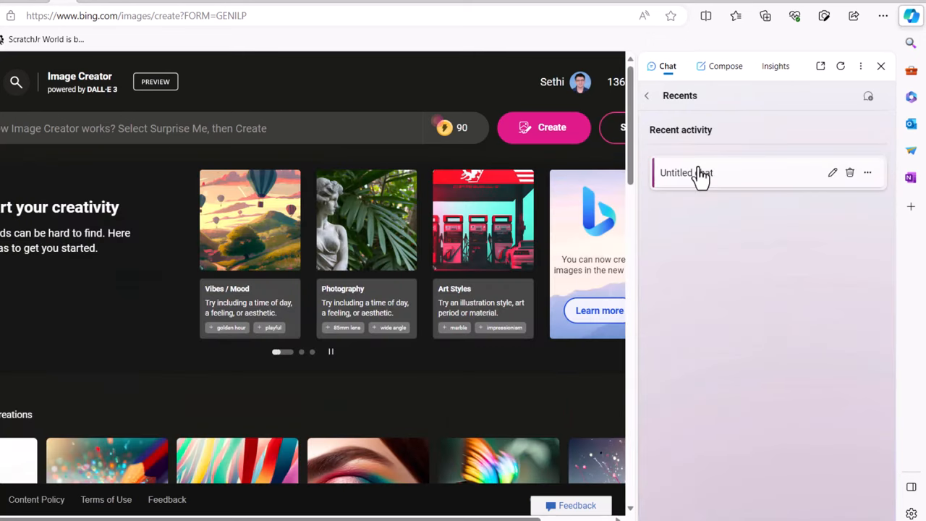
pyautogui.click(687, 172)
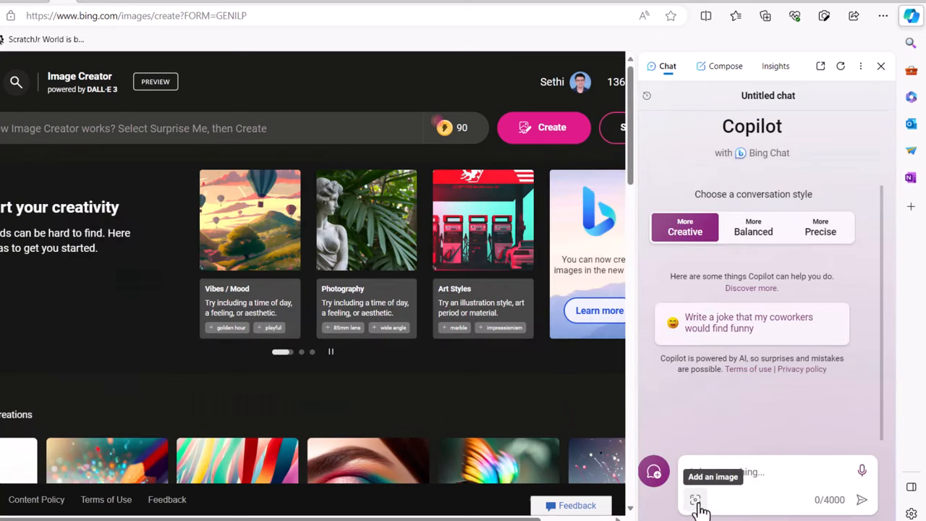
pyautogui.click(694, 501)
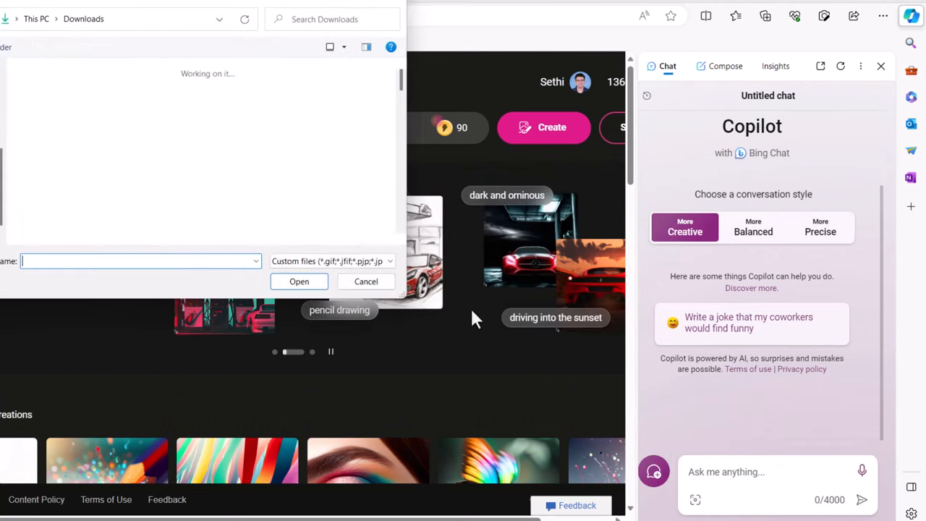
pyautogui.click(365, 281)
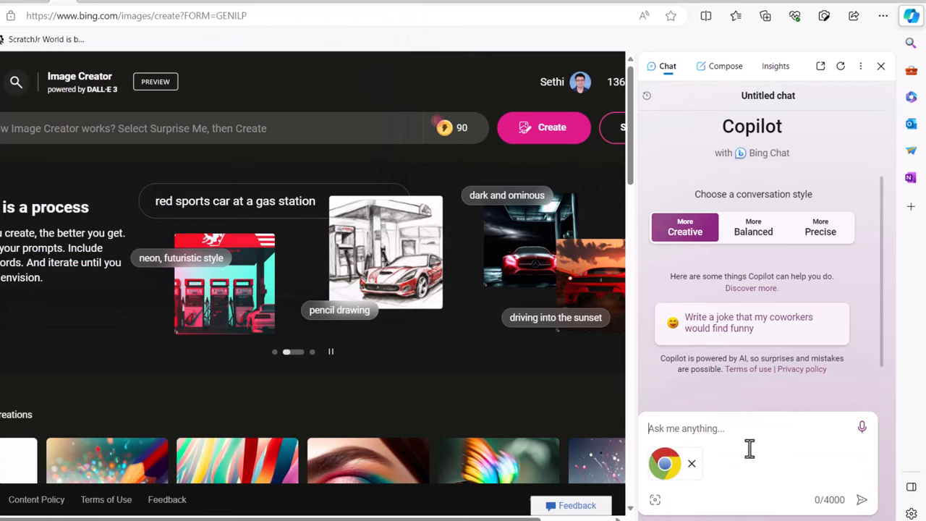
# Compose the request: 'Using the image I have given you, please create a scene of this logo (See attached) above a meadow with sheep grazing.'.
pyautogui.write('Using th')
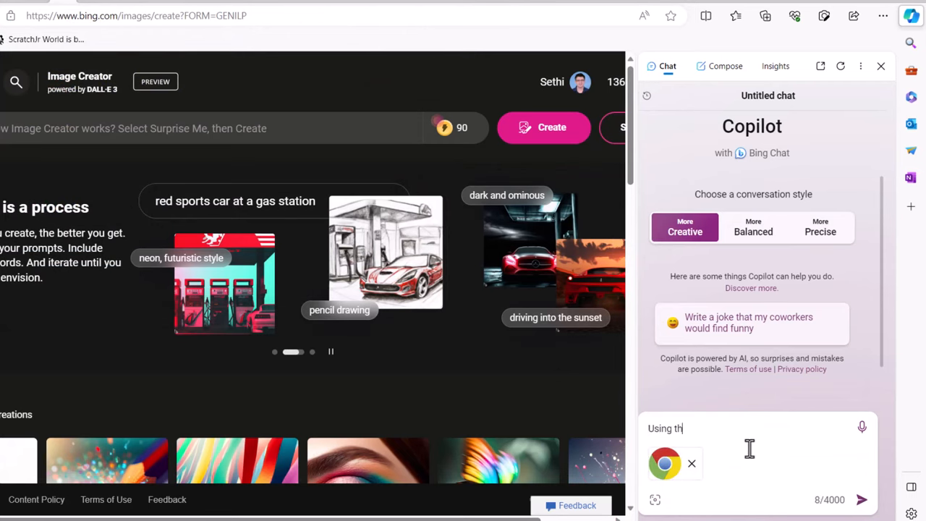
pyautogui.write('e image I have')
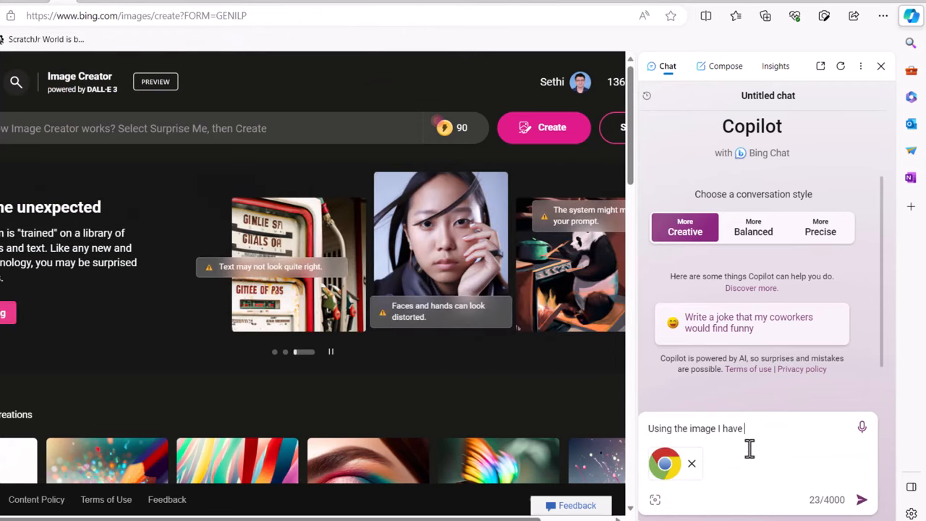
pyautogui.write('given you, please create')
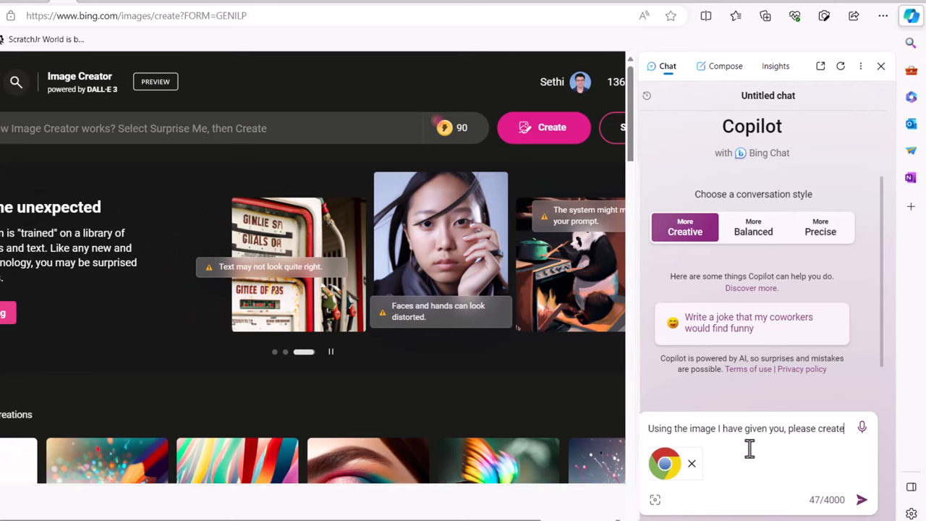
pyautogui.write('a scene')
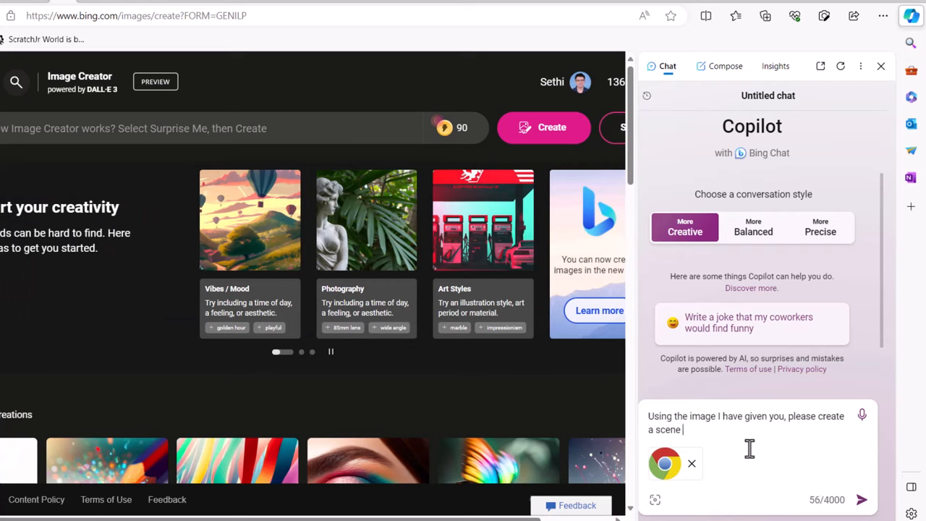
pyautogui.write('of this lo')
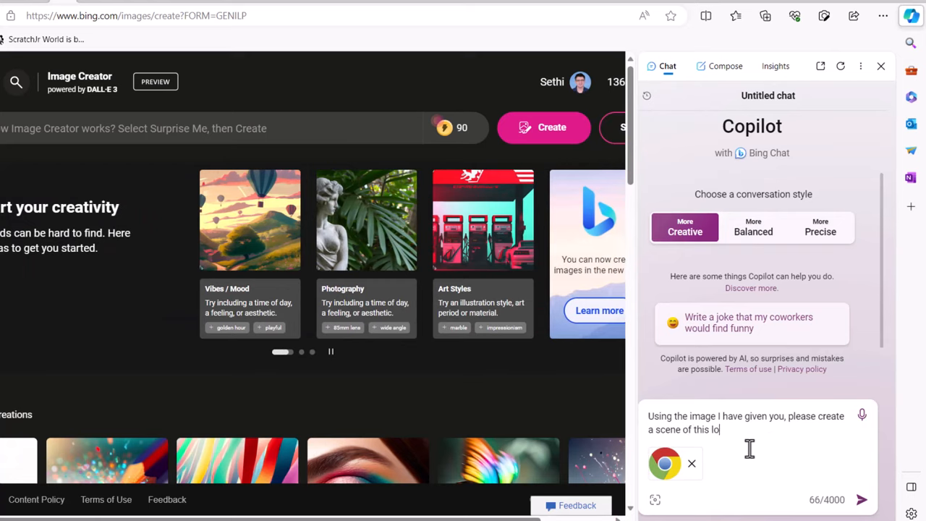
pyautogui.write('go(See the mage')
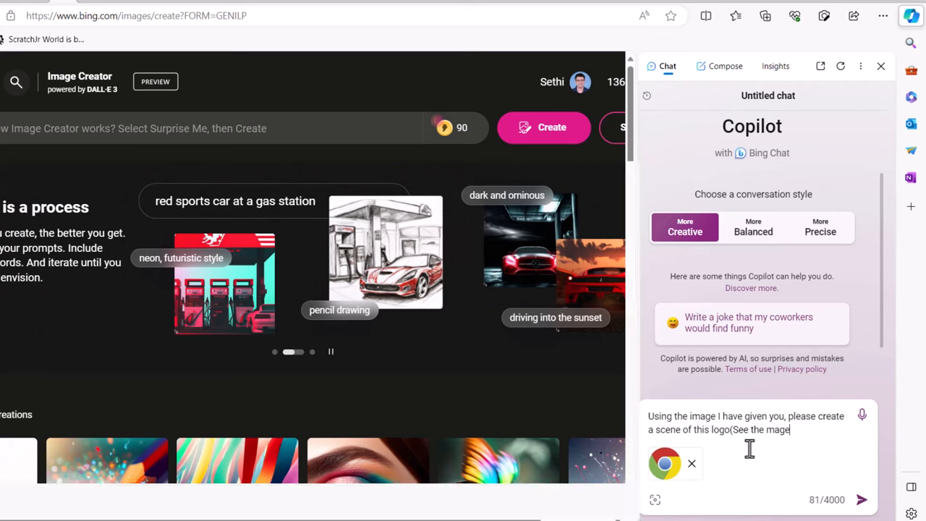
pyautogui.write('attached) flaoting abov')
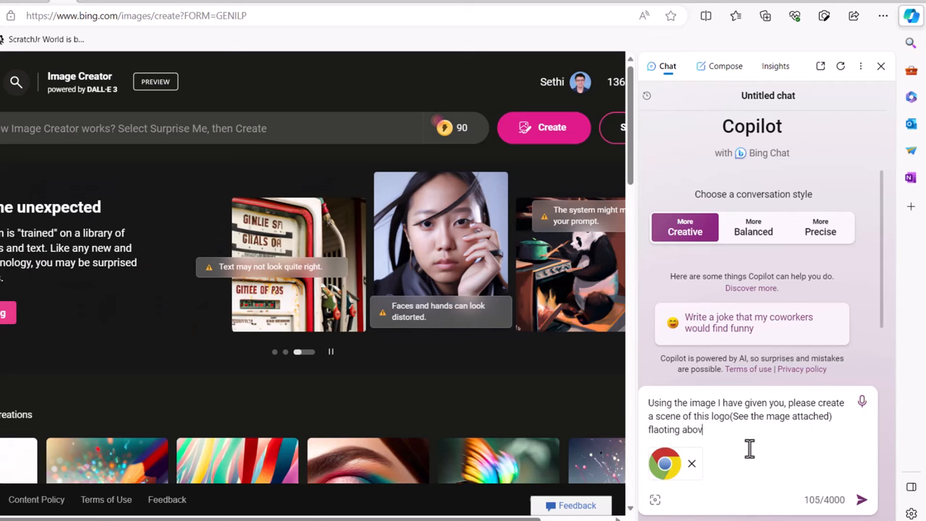
pyautogui.write('e a meadow')
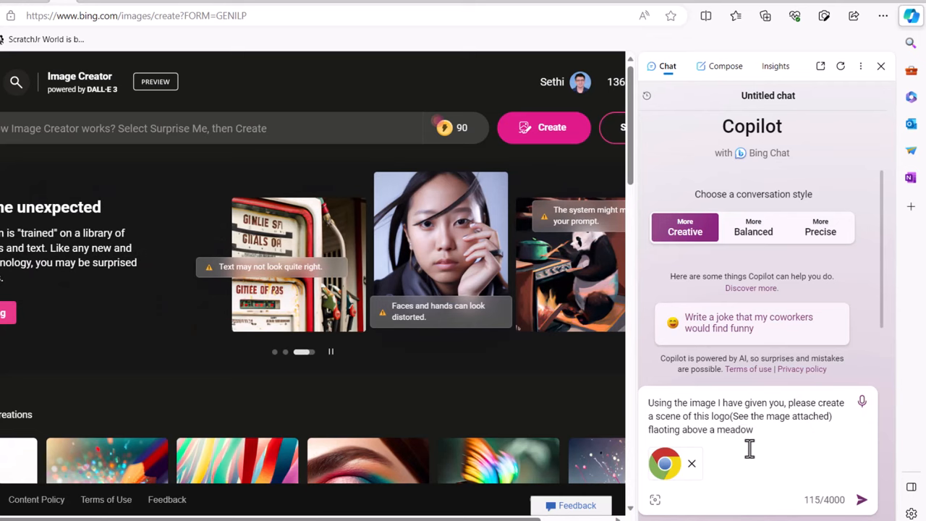
pyautogui.write('with sheep')
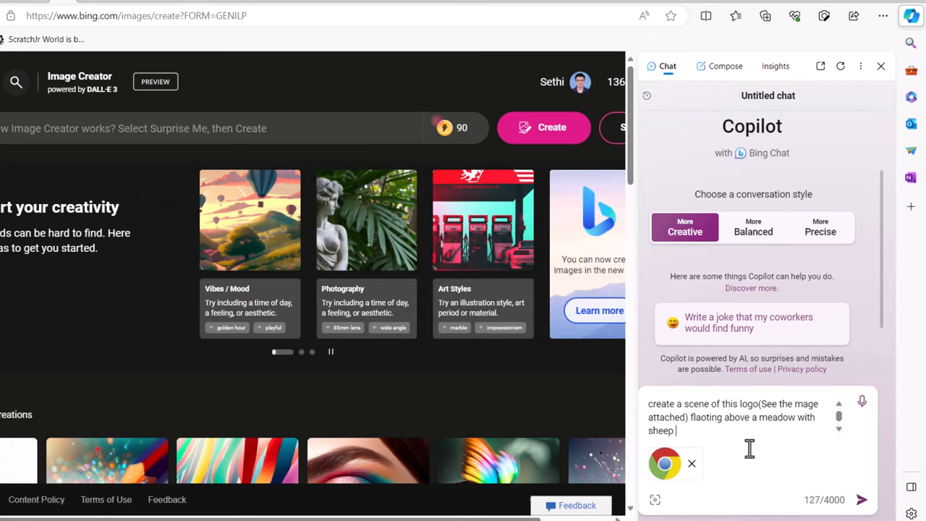
pyautogui.write('grazing.')
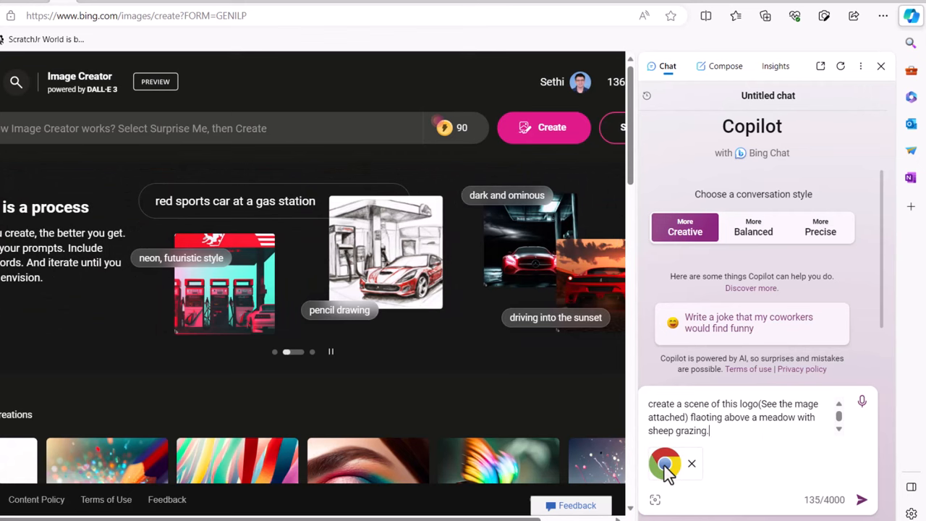
pyautogui.write('Using the image I have given you, please create a scene of this logo(See the image attached) flaoting above a meadow with')
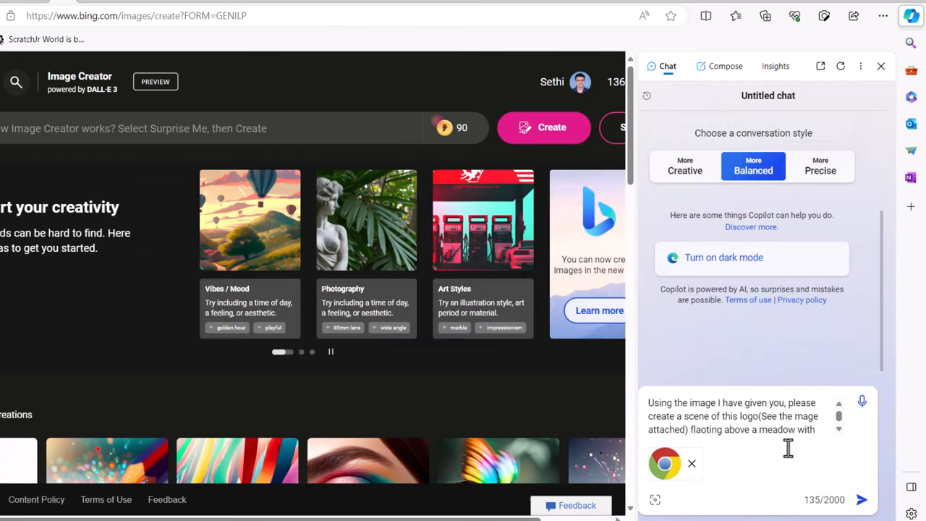
# Send the prompt with the attached Chrome logo so Copilot generates the images.
pyautogui.click(863, 500)
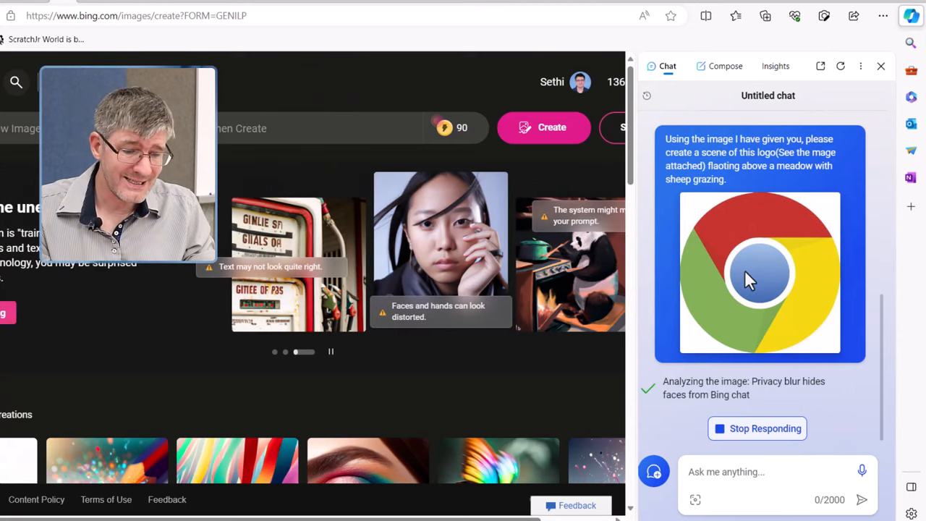
pyautogui.moveTo(692, 141)
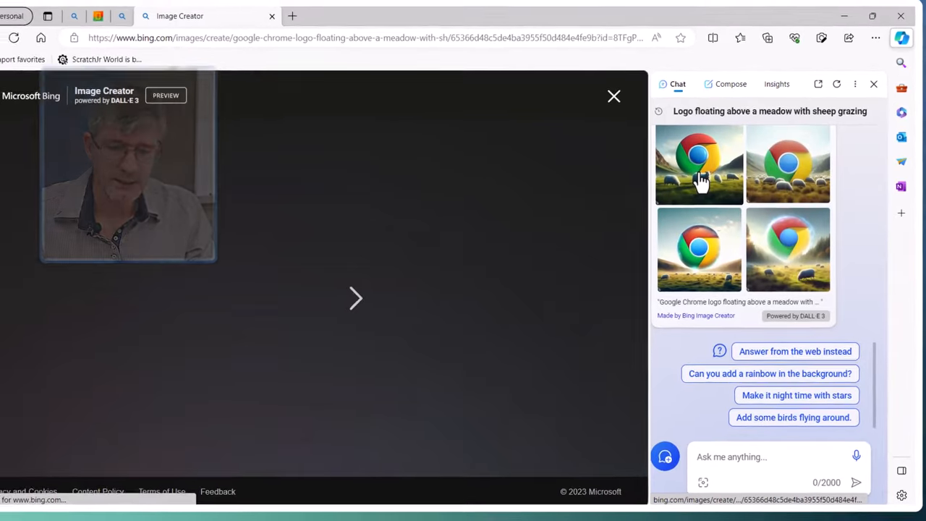
# View the generated logo-over-sheep-meadow images full size in their own Image Creator tabs, ending on the fourth.
pyautogui.click(699, 165)
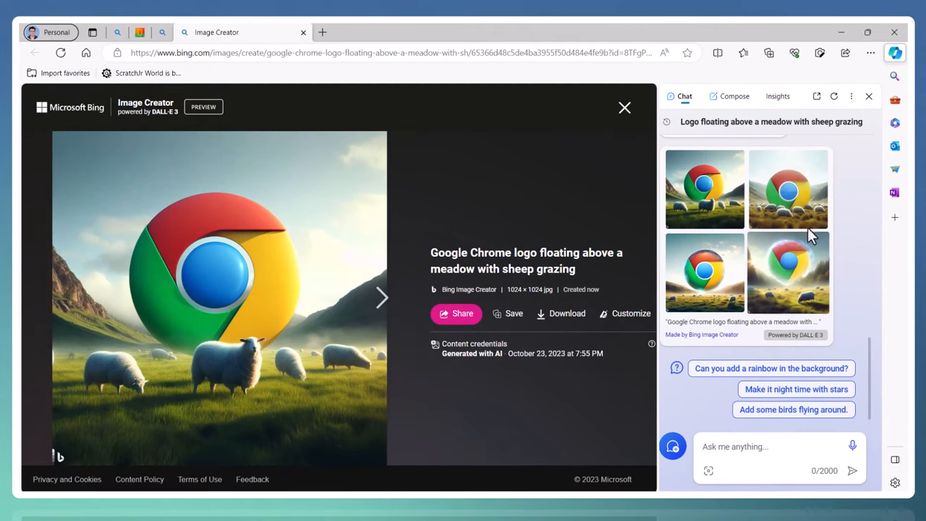
pyautogui.click(787, 188)
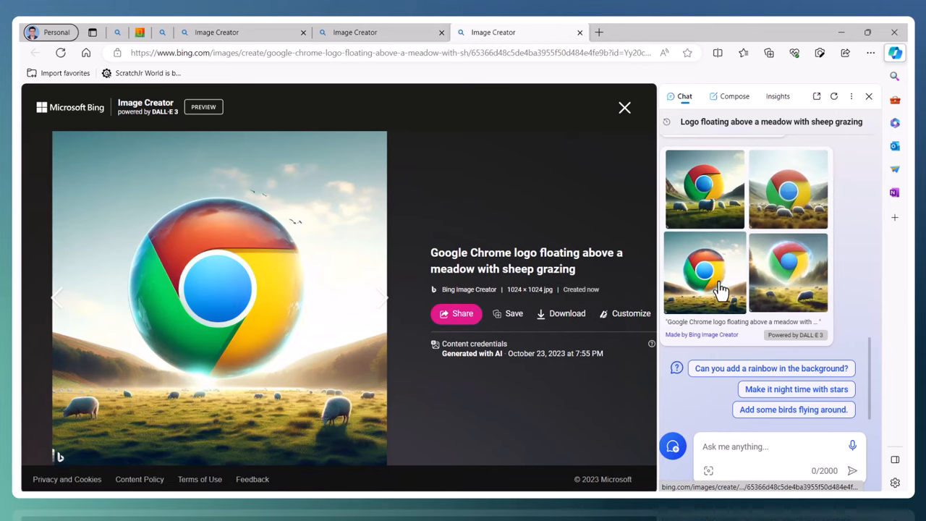
pyautogui.moveTo(288, 233)
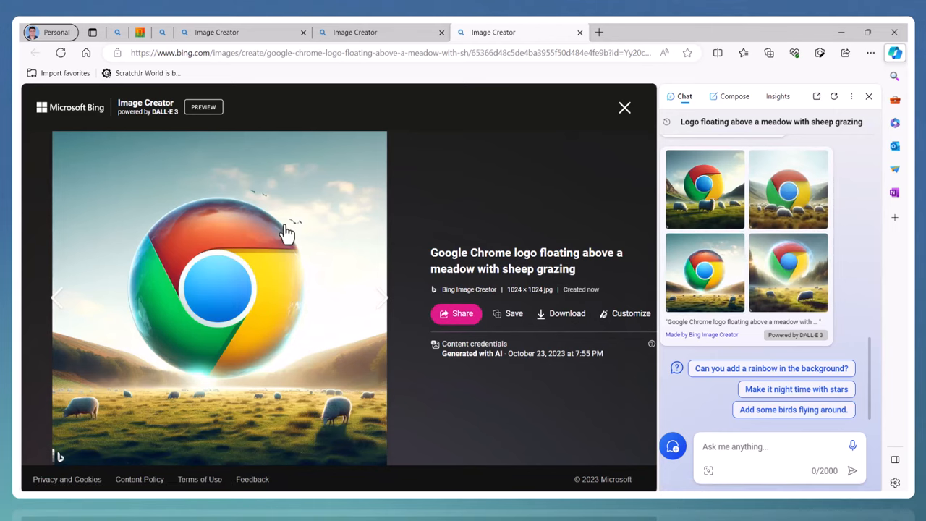
pyautogui.click(788, 272)
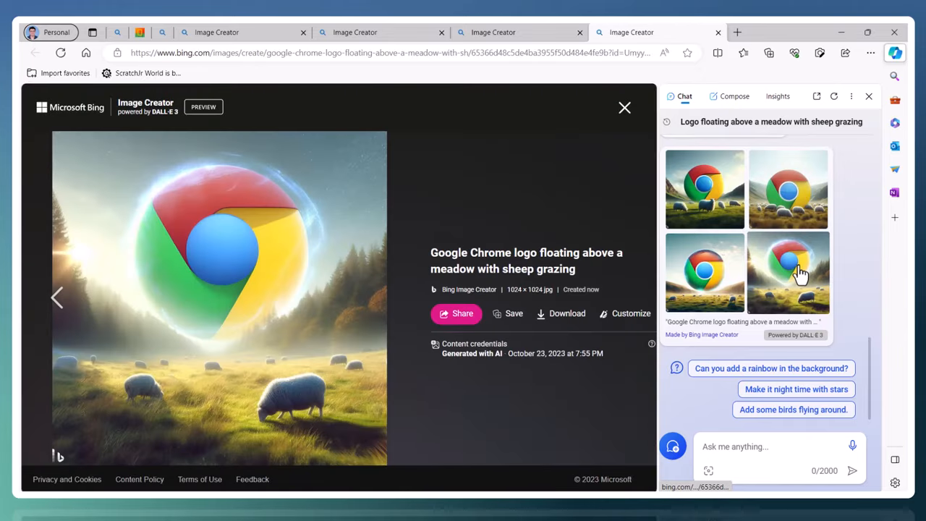
pyautogui.moveTo(528, 405)
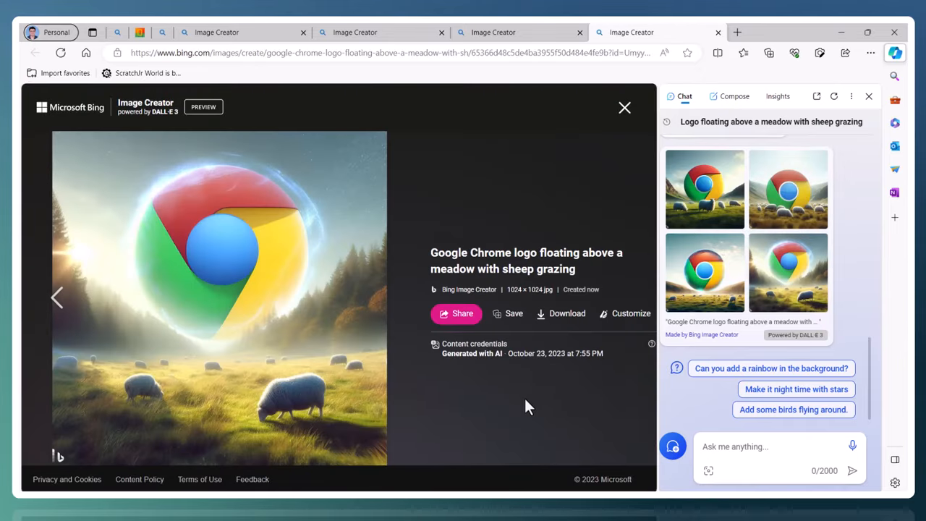
pyautogui.moveTo(518, 408)
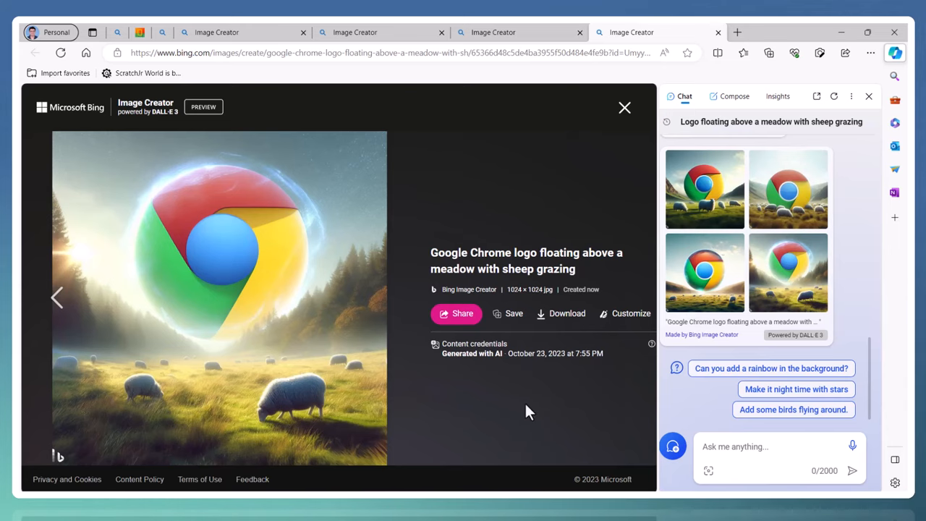
pyautogui.moveTo(527, 417)
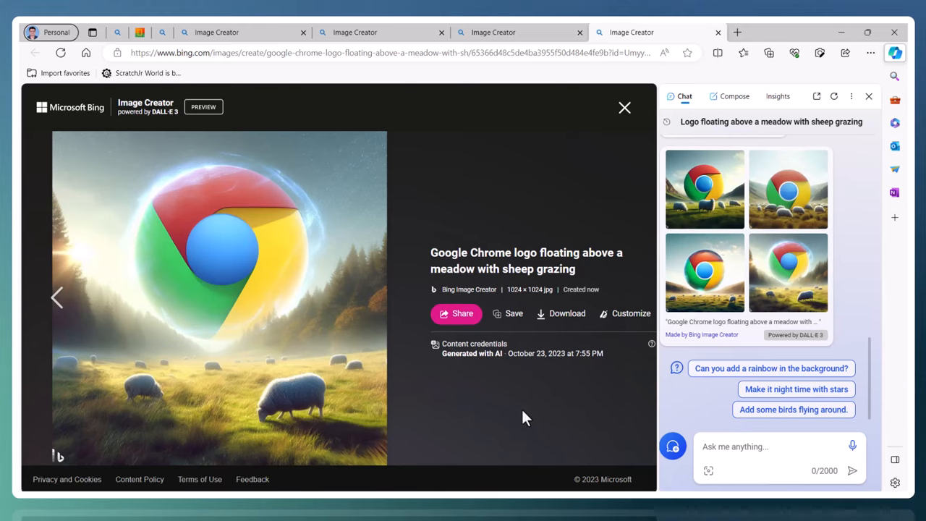